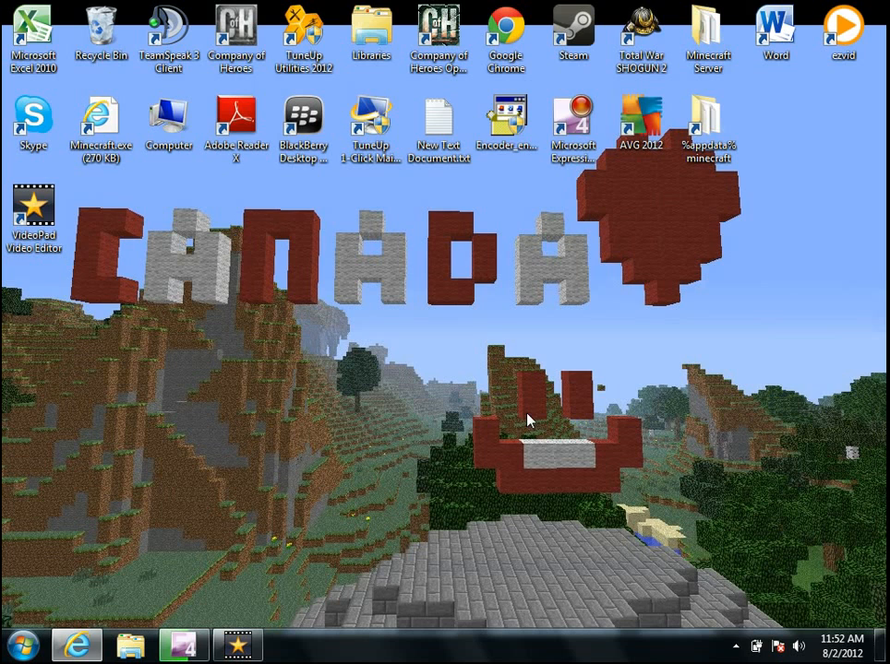
pyautogui.moveTo(679, 563)
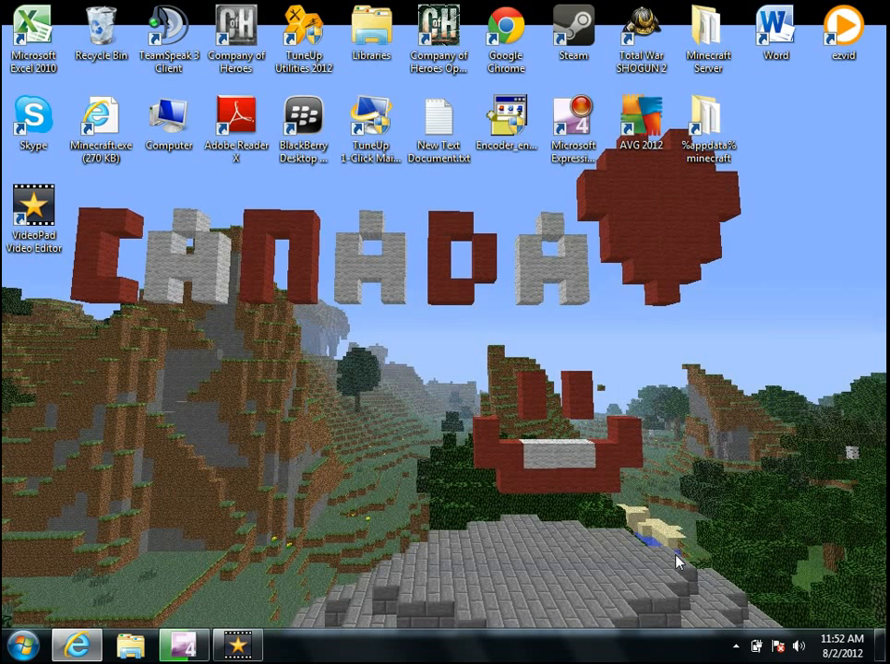
pyautogui.moveTo(683, 532)
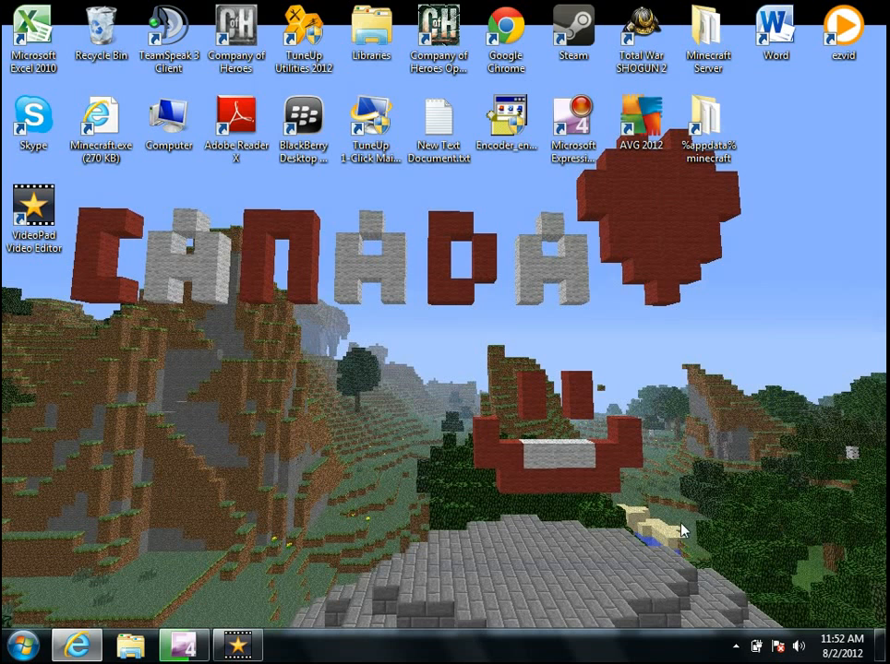
pyautogui.moveTo(661, 500)
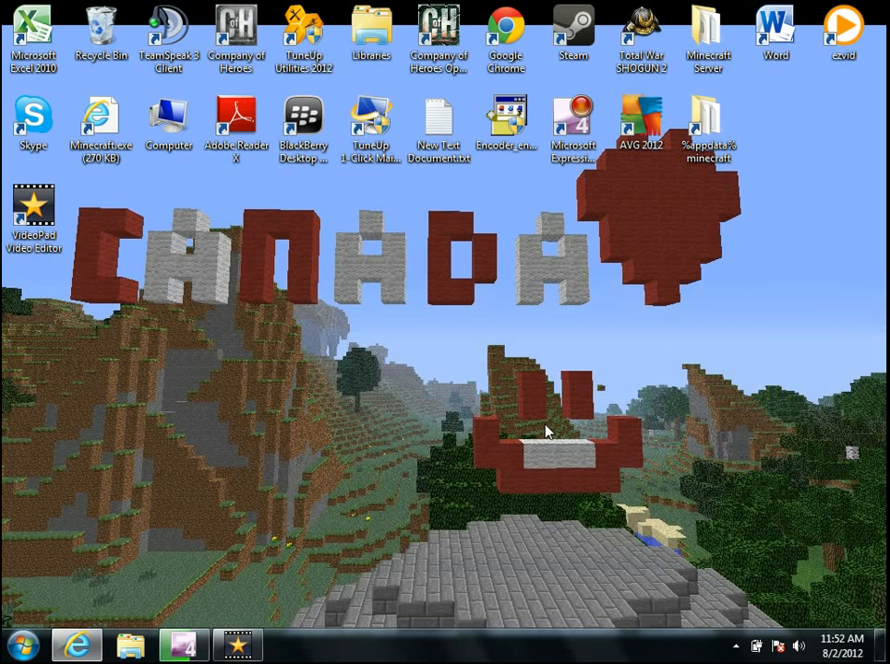
pyautogui.moveTo(546, 428)
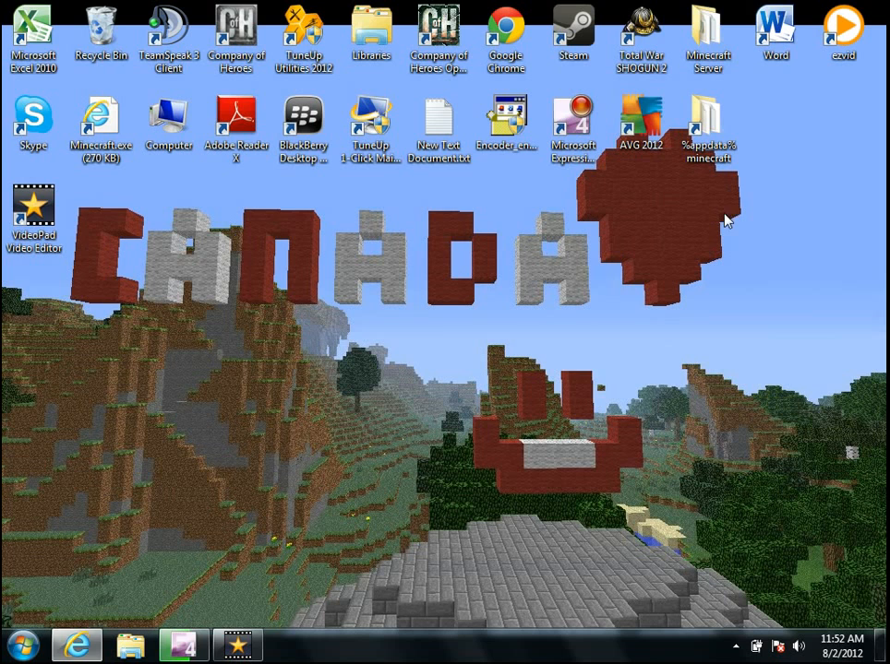
# Leave the CraftBukkit download page and bring up the desktop's New-item menu
pyautogui.rightClick(724, 220)
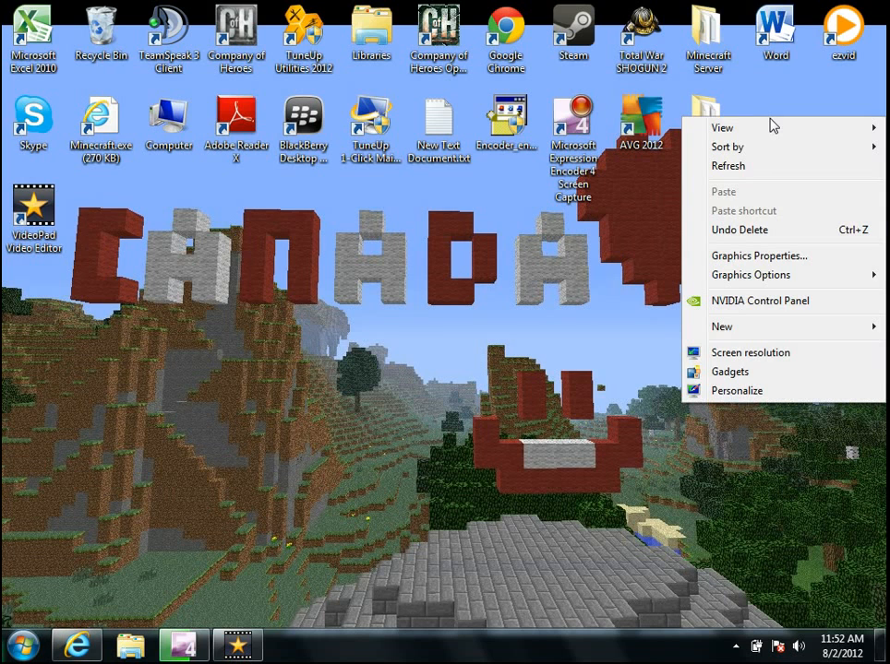
pyautogui.click(722, 326)
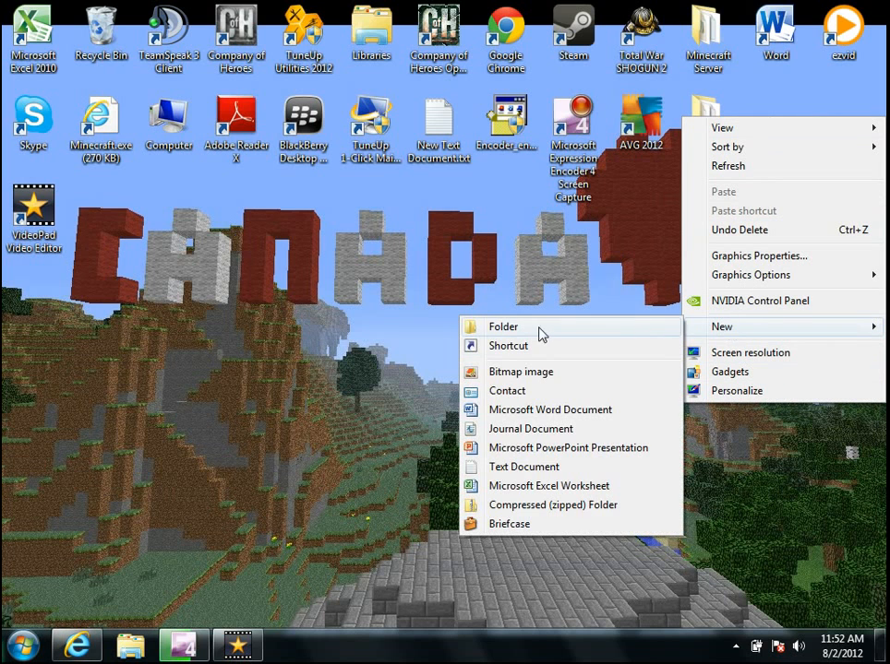
pyautogui.click(501, 325)
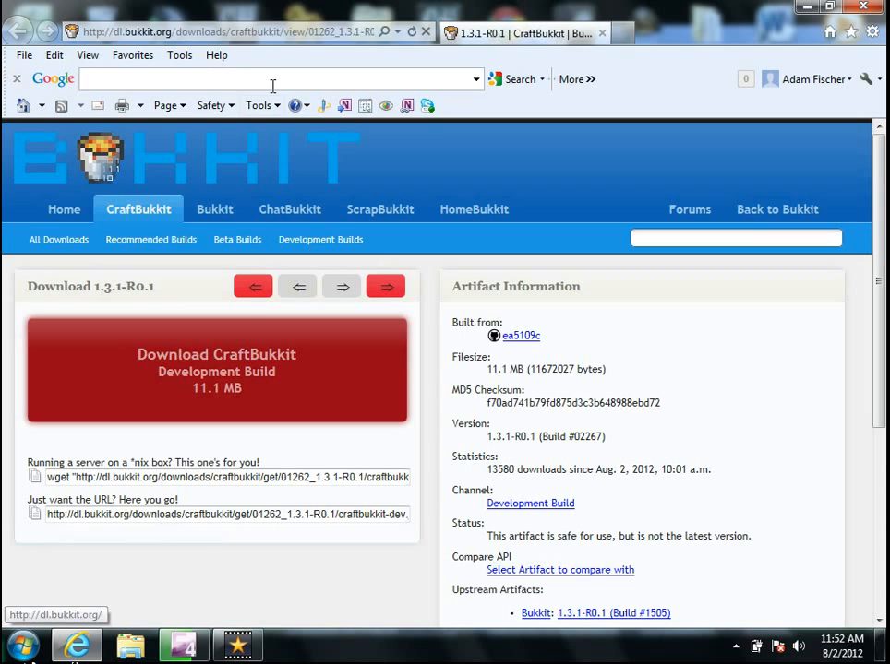
pyautogui.moveTo(380, 89)
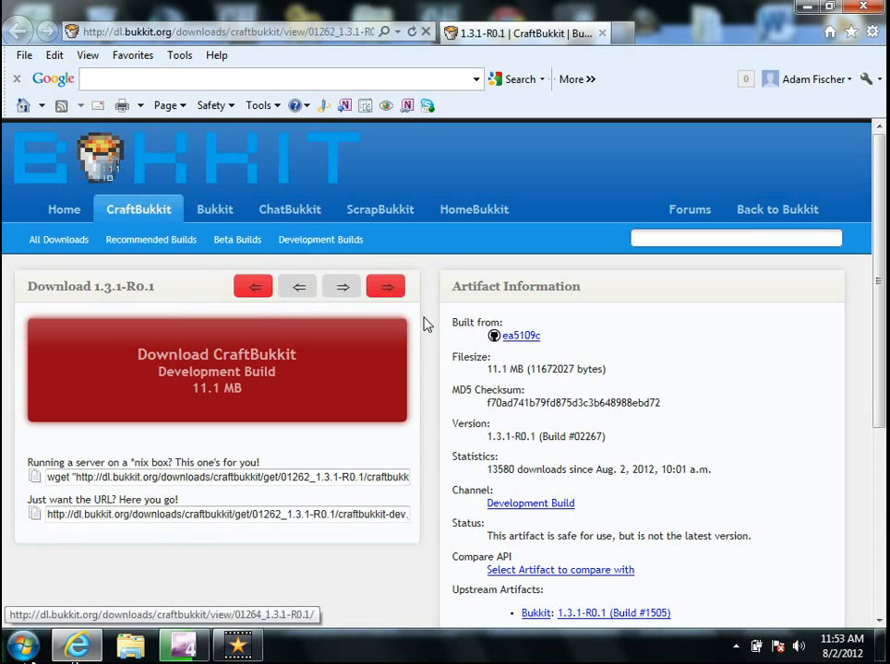
pyautogui.moveTo(321, 402)
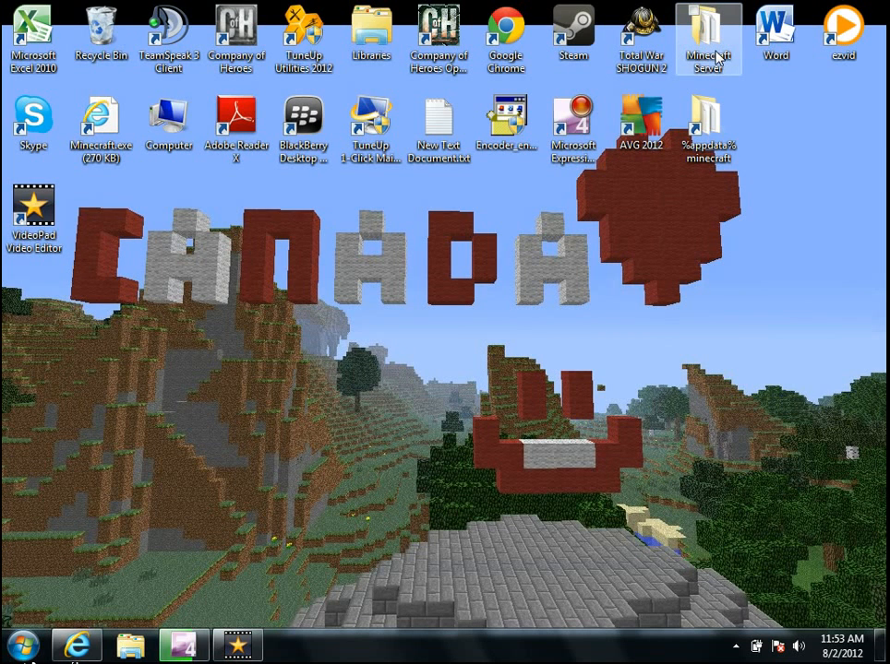
# In the Minecraft Server folder, create a new text document and rename it to a .bat file, confirming the extension change
pyautogui.doubleClick(709, 37)
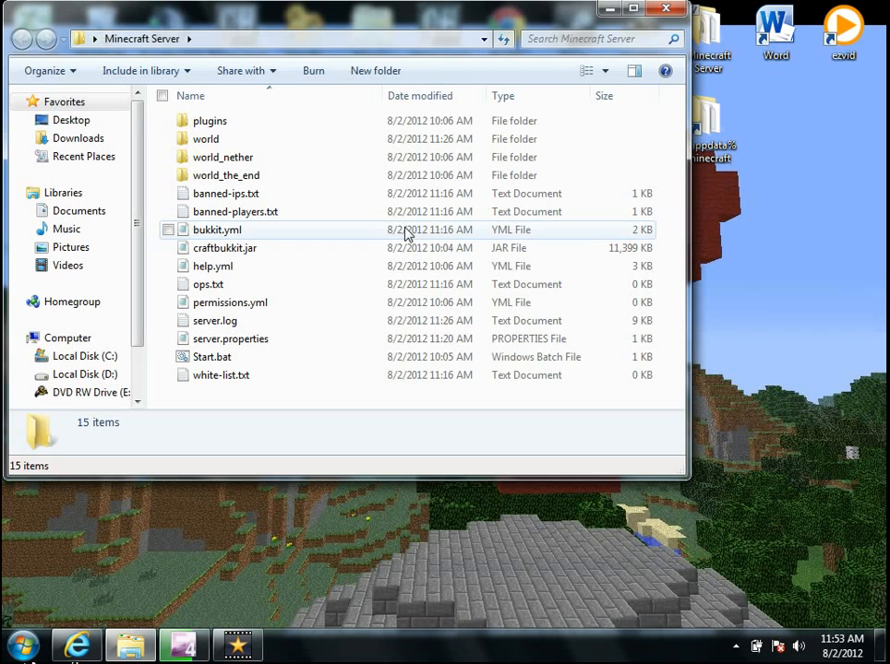
pyautogui.click(212, 358)
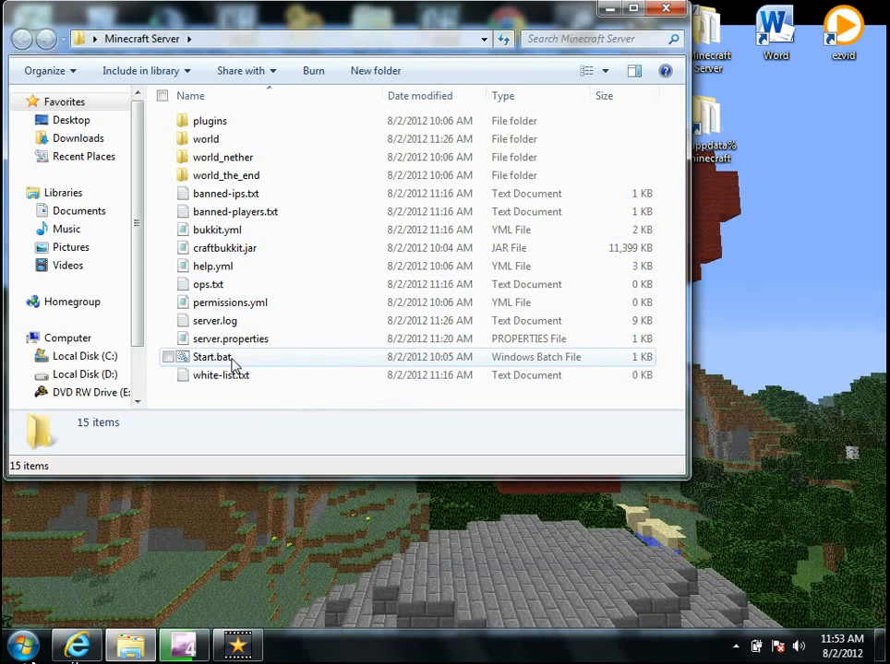
pyautogui.rightClick(231, 358)
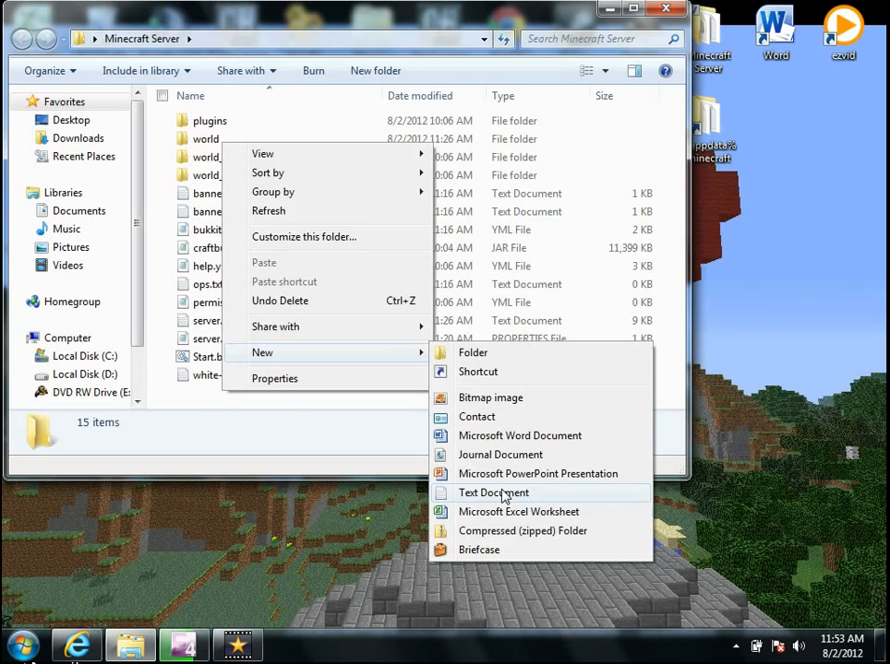
pyautogui.click(493, 491)
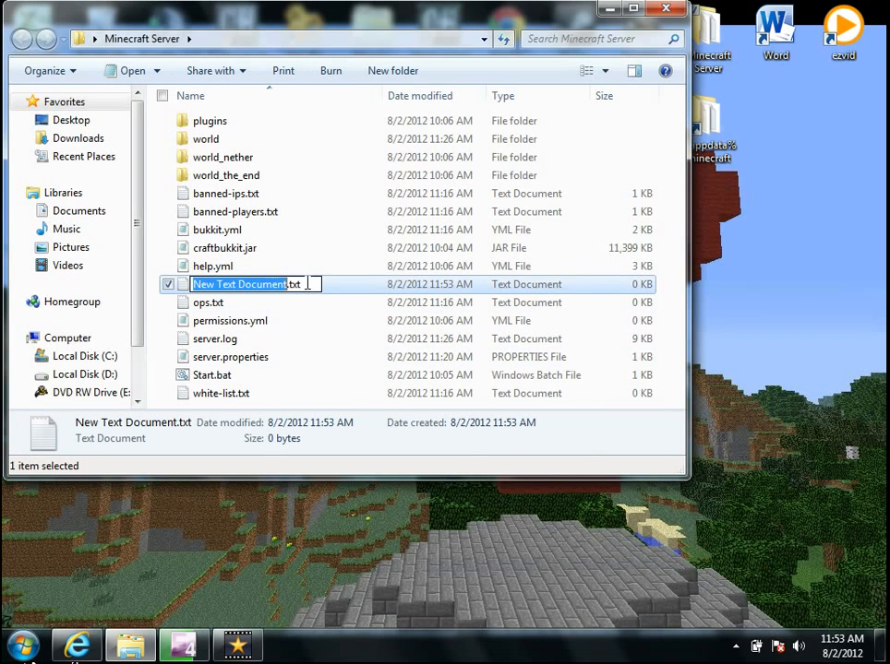
pyautogui.write('start.txt')
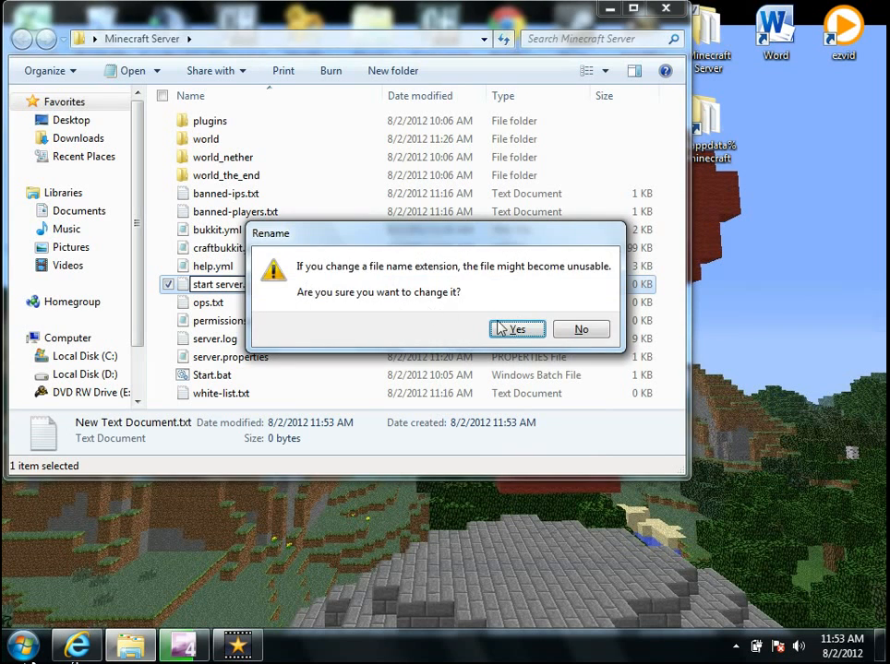
pyautogui.click(517, 329)
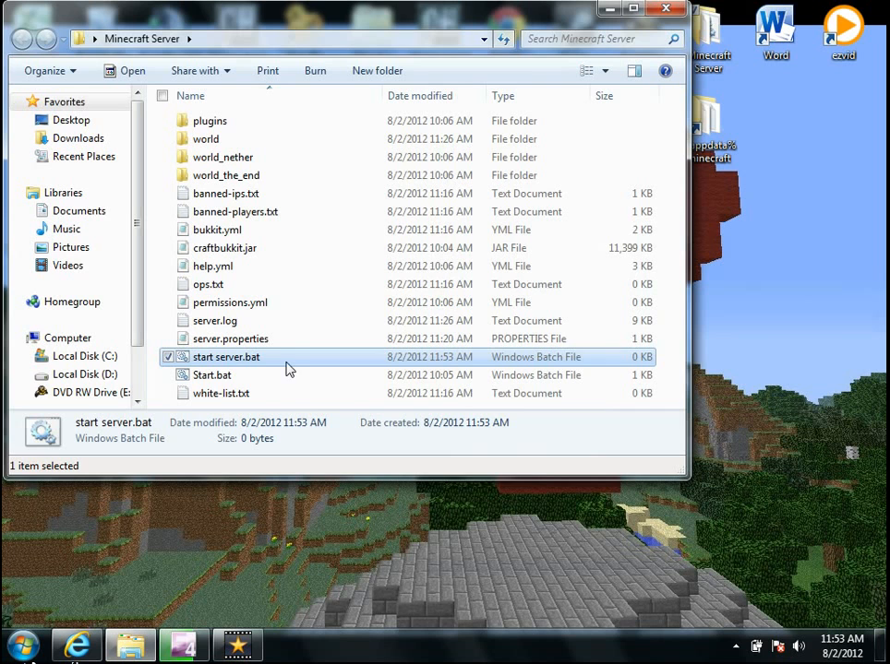
# Delete the test 'start server.bat' and refresh the folder, leaving the original Start.bat
pyautogui.rightClick(225, 358)
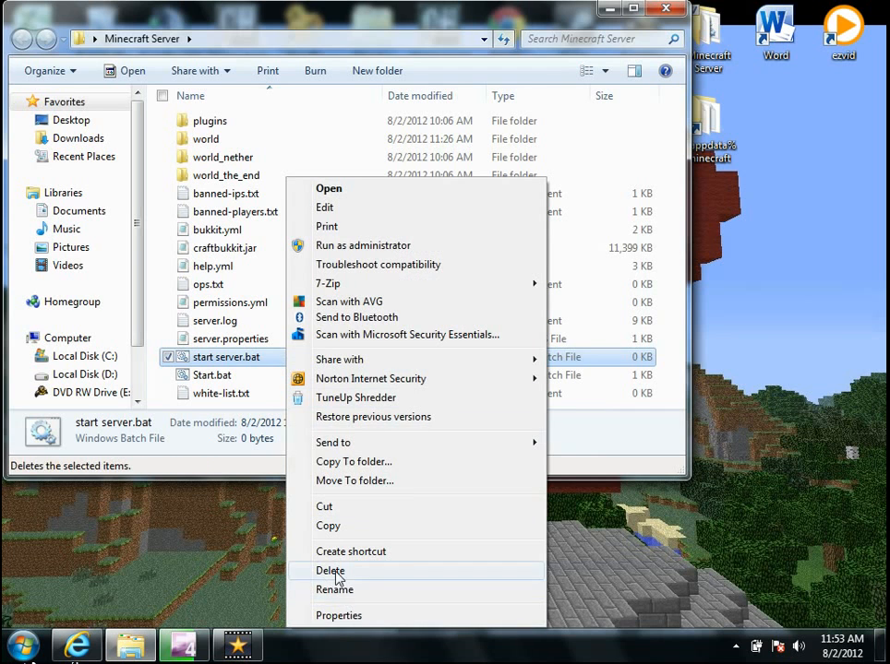
pyautogui.click(330, 570)
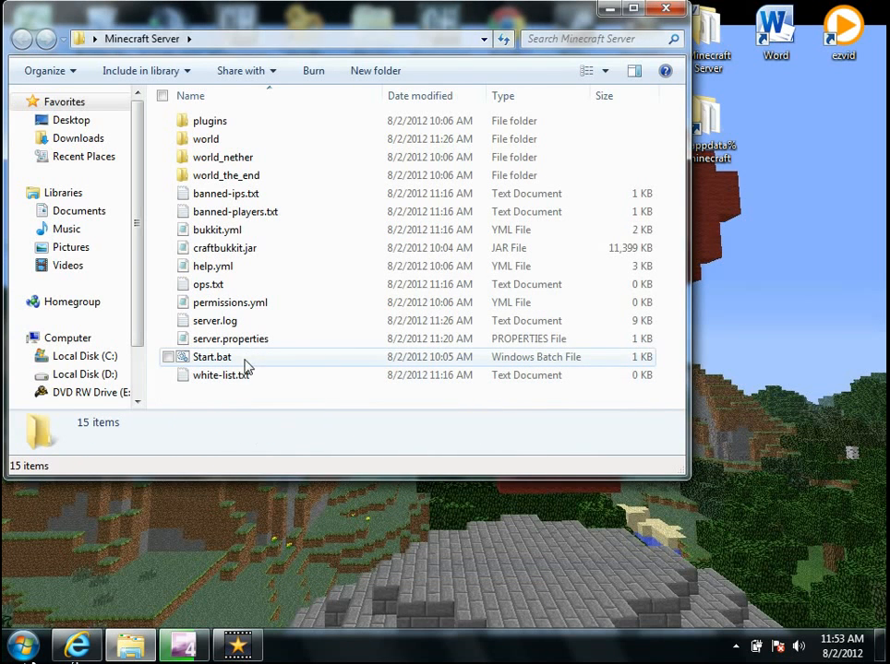
pyautogui.rightClick(244, 369)
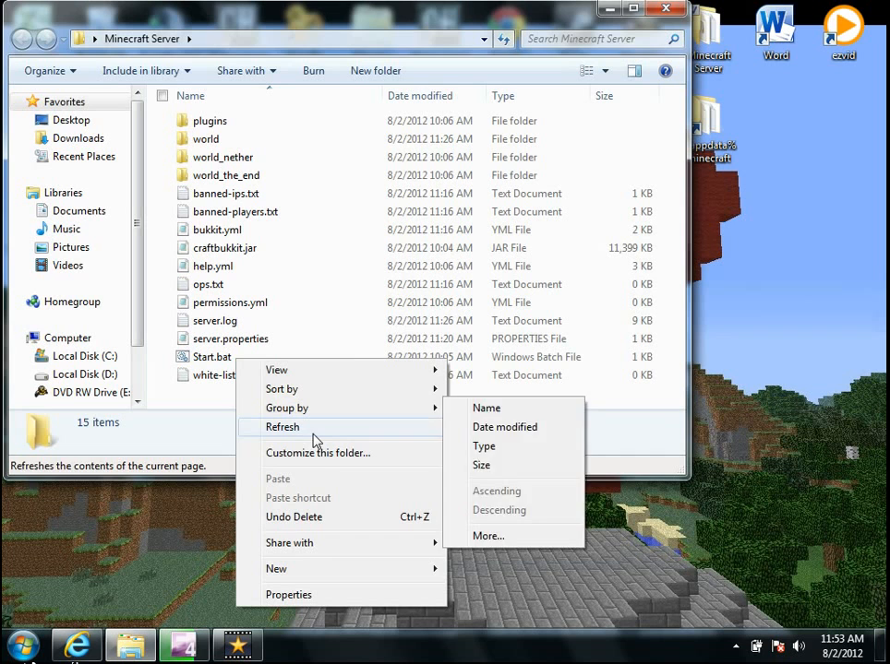
pyautogui.click(210, 358)
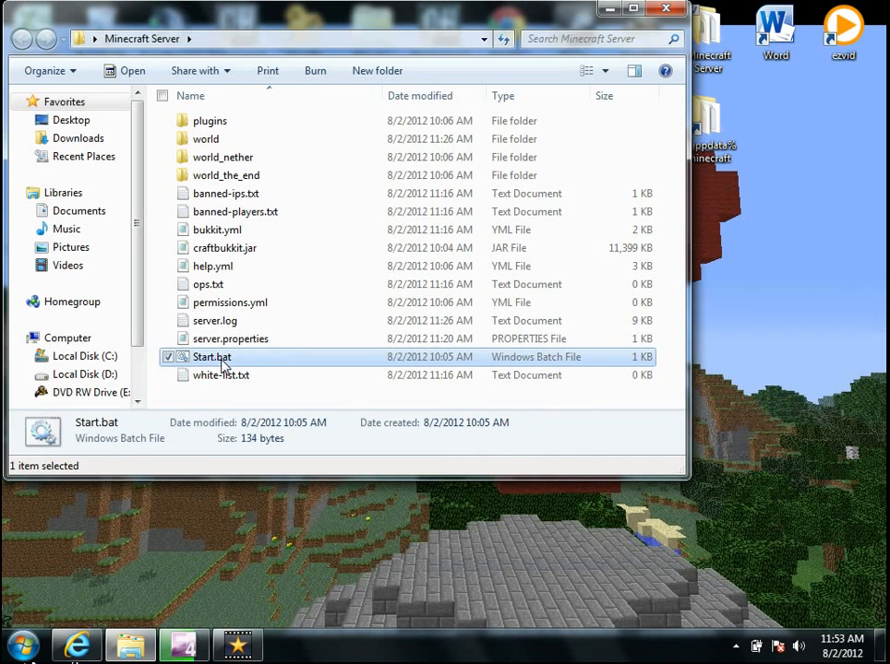
# View Start.bat in Notepad, showing java -Xmx1024M -jar craftbukkit.jar and PAUSE
pyautogui.doubleClick(210, 358)
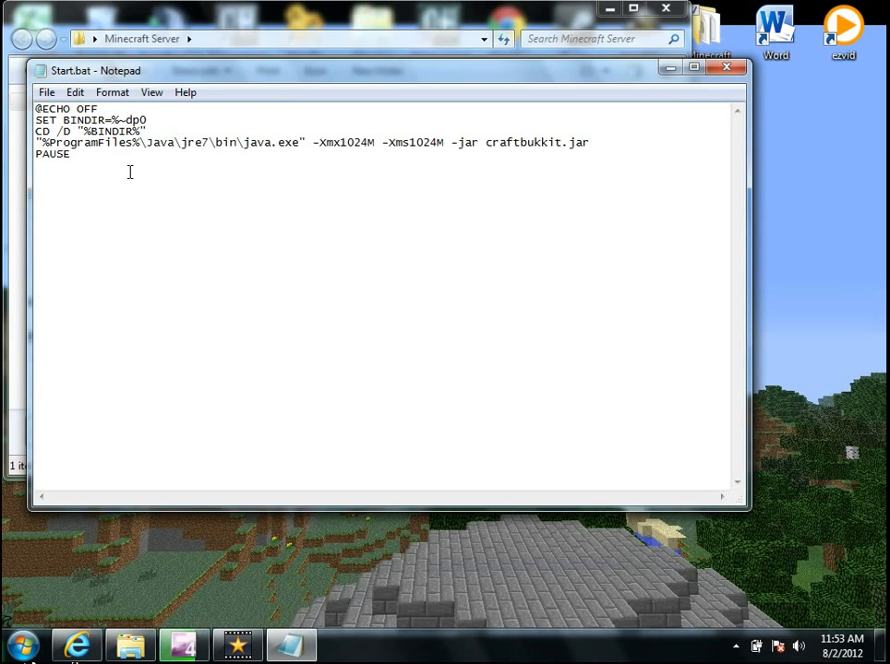
pyautogui.moveTo(101, 157)
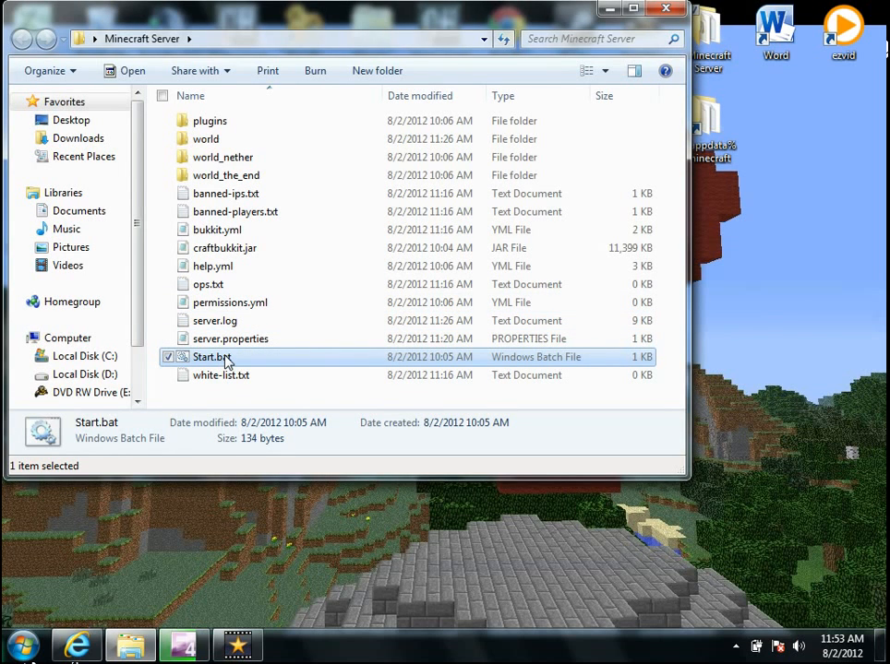
pyautogui.moveTo(225, 358)
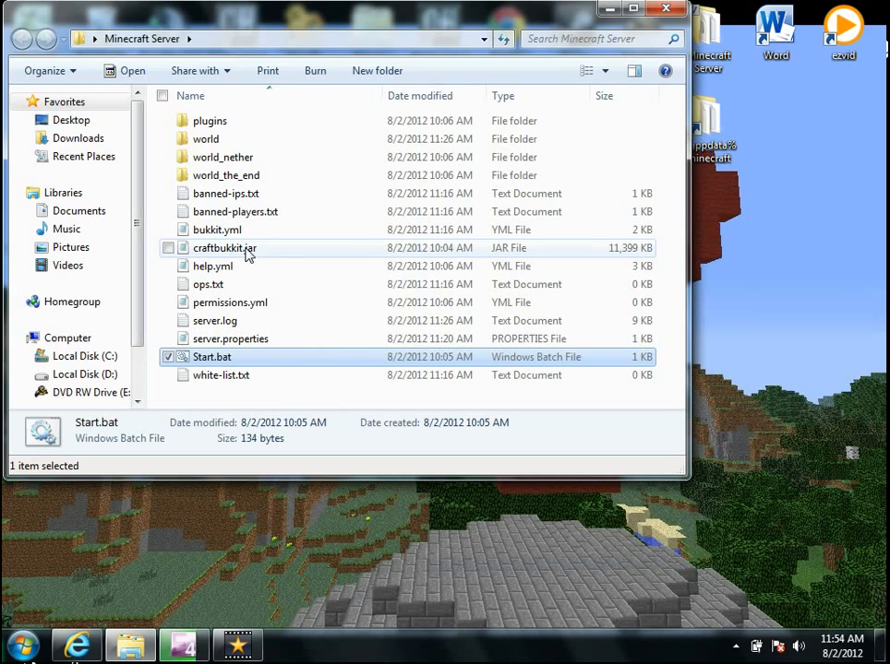
pyautogui.click(225, 248)
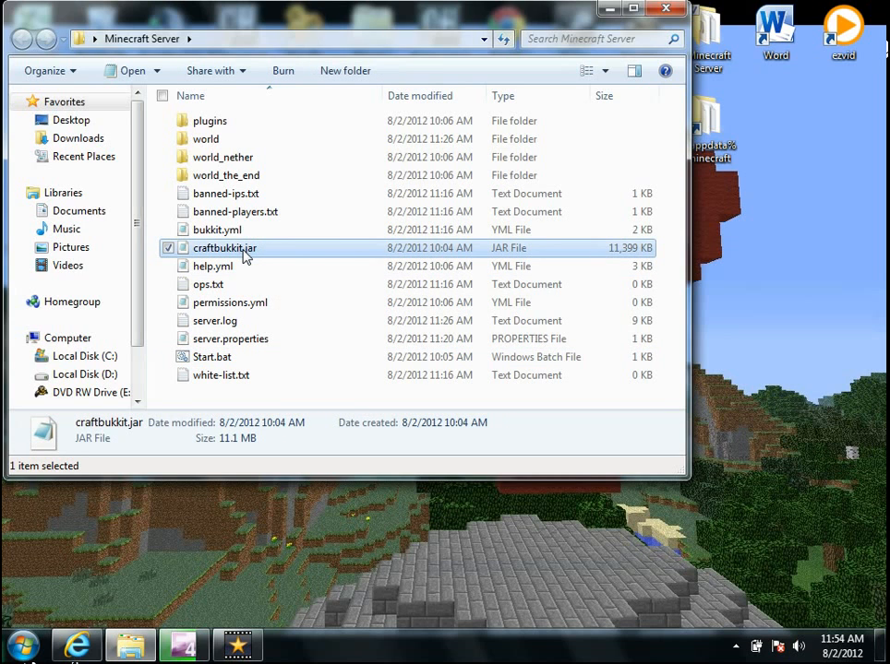
pyautogui.moveTo(225, 248)
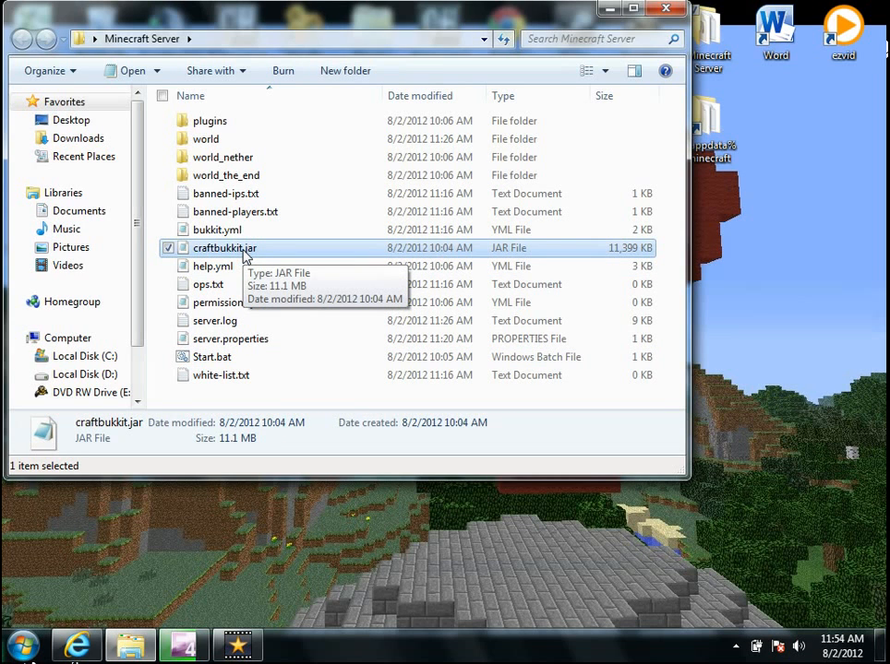
pyautogui.moveTo(259, 267)
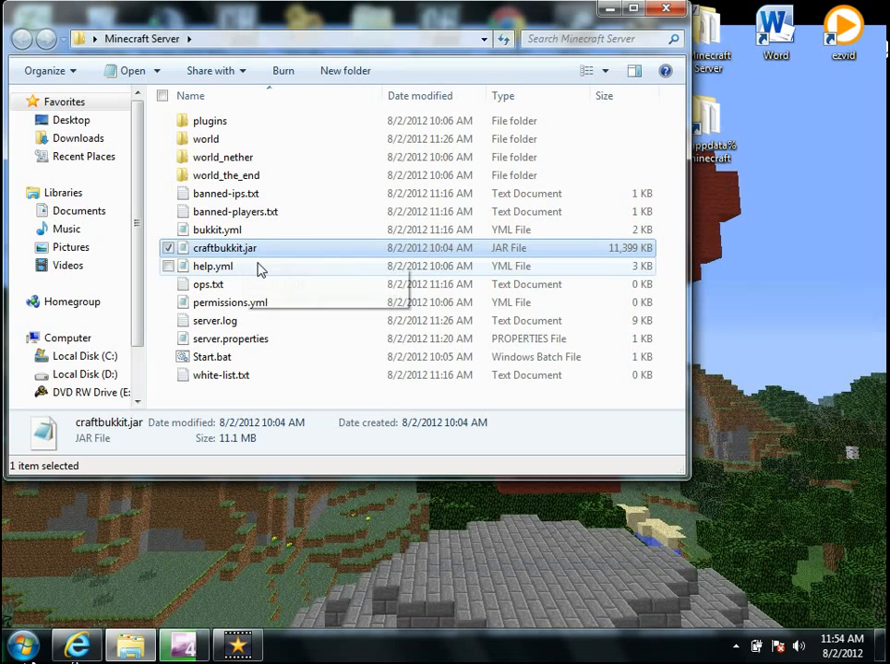
pyautogui.moveTo(248, 255)
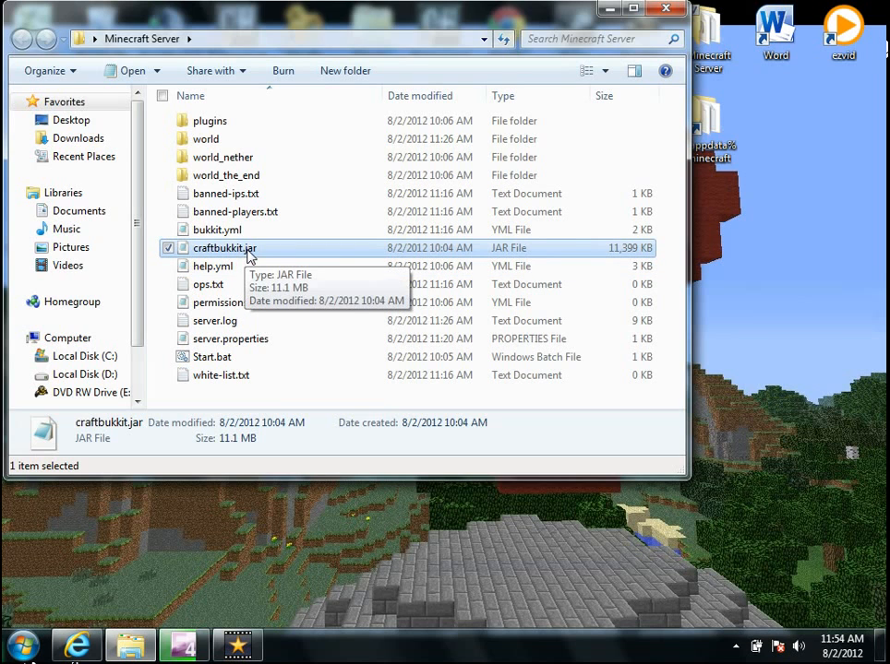
pyautogui.rightClick(226, 247)
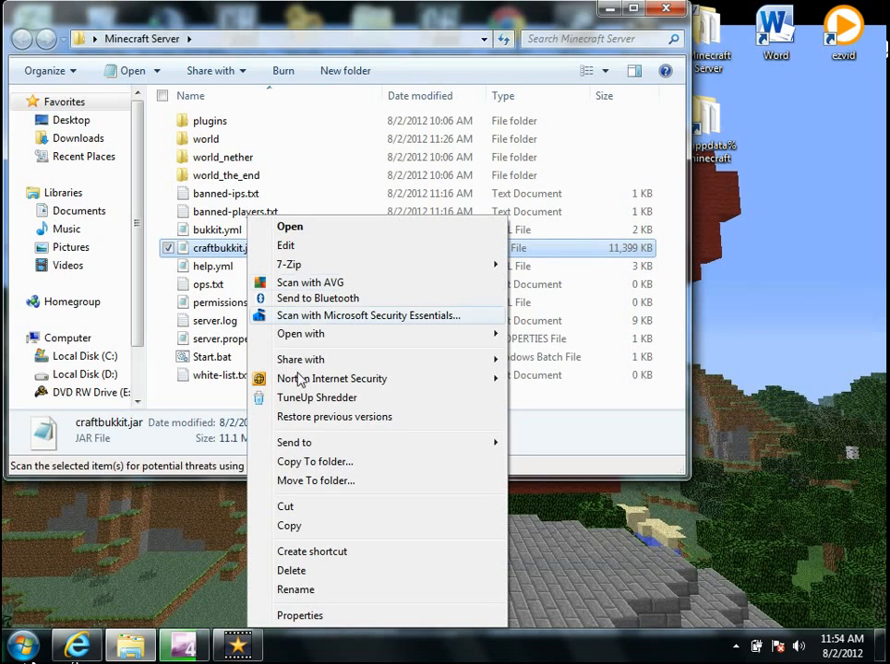
pyautogui.click(212, 266)
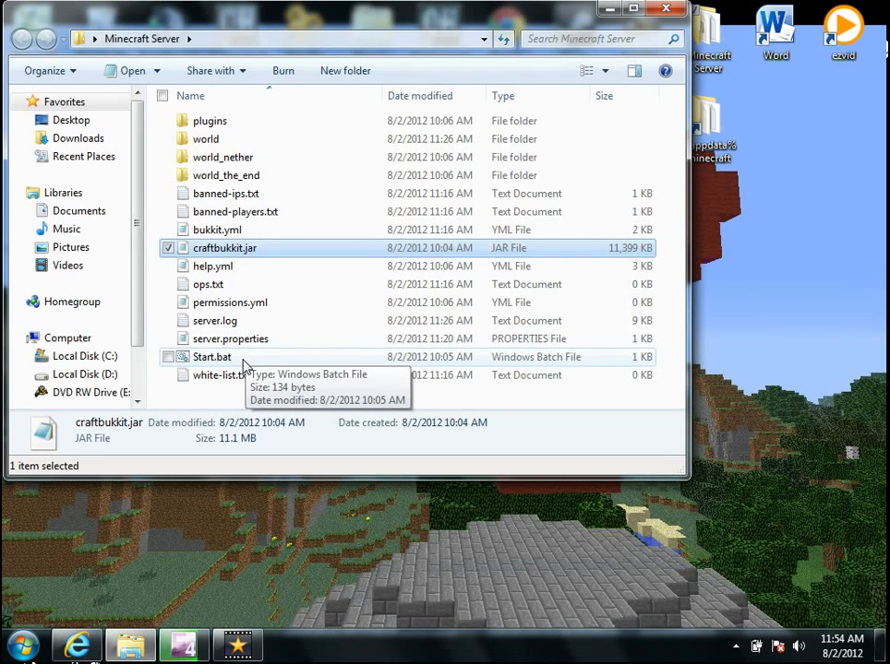
# Launch the CraftBukkit server with Start.bat and close the empty downloads window
pyautogui.doubleClick(211, 358)
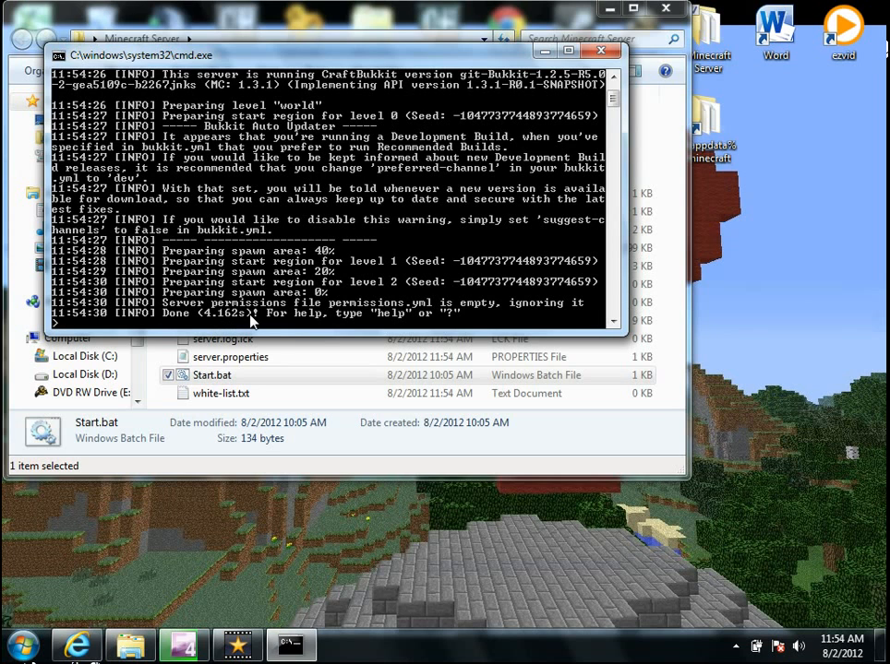
pyautogui.moveTo(434, 139)
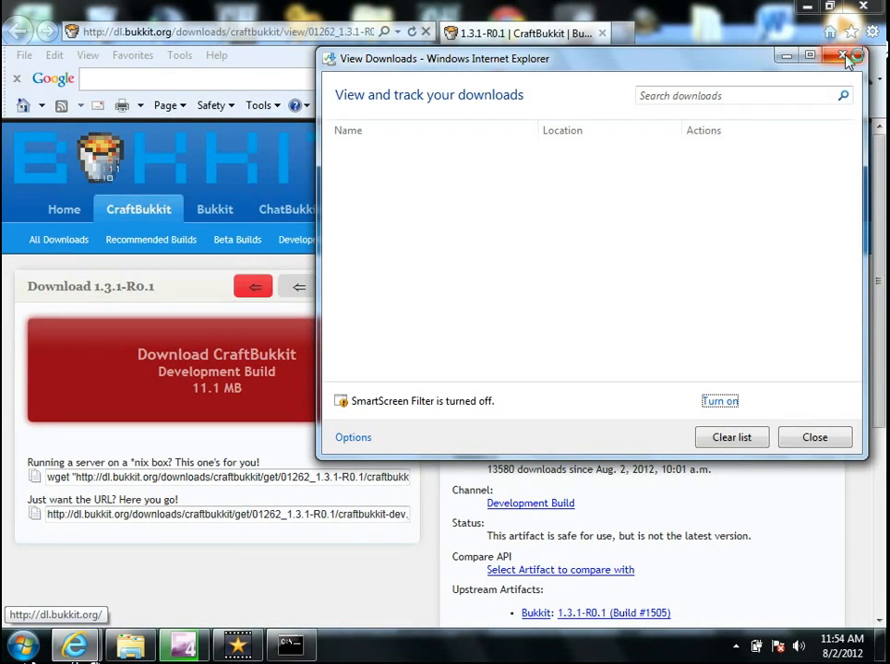
pyautogui.click(841, 57)
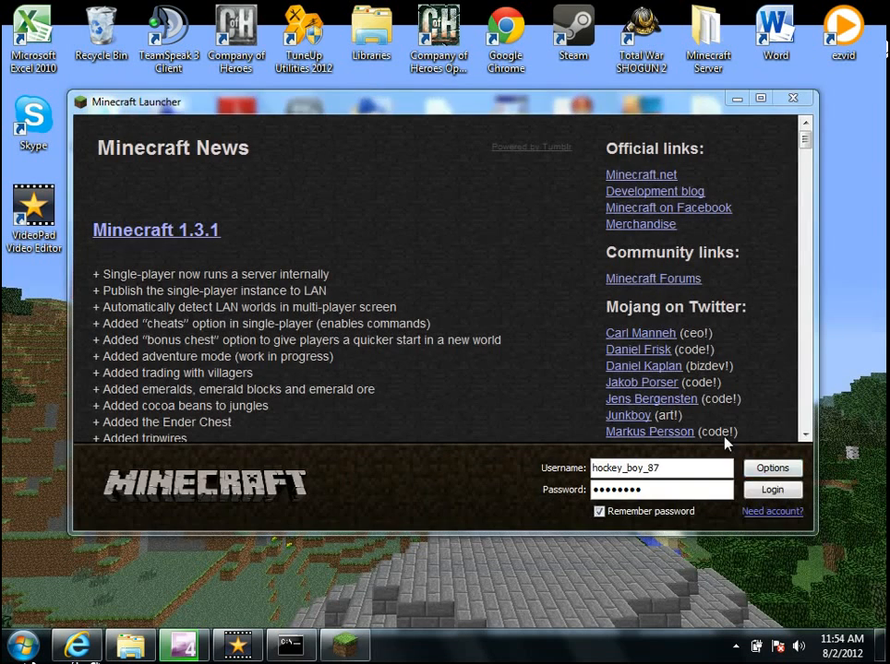
# Log in to Minecraft and join the multiplayer server at localhost via Direct Connect
pyautogui.click(771, 489)
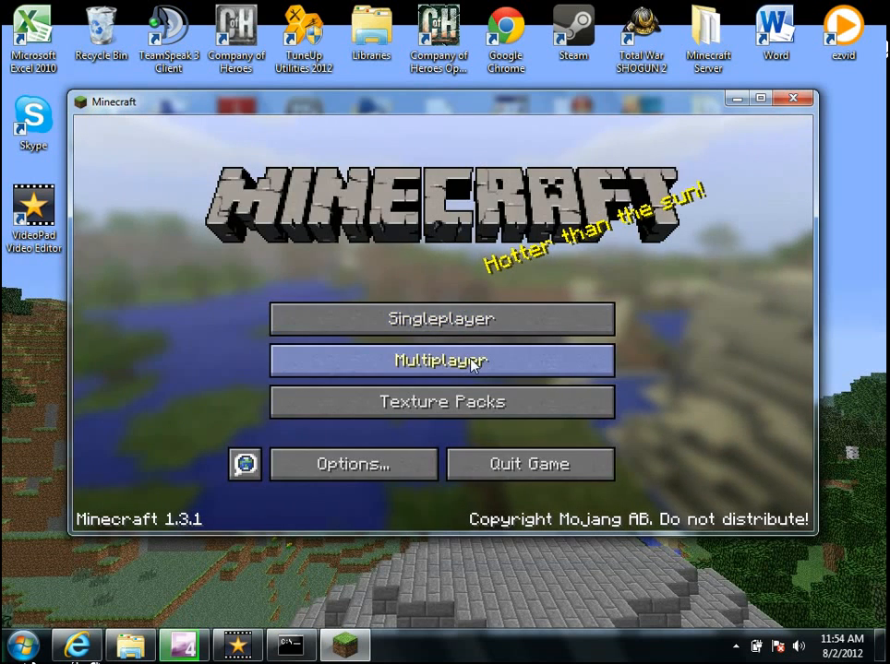
pyautogui.click(441, 360)
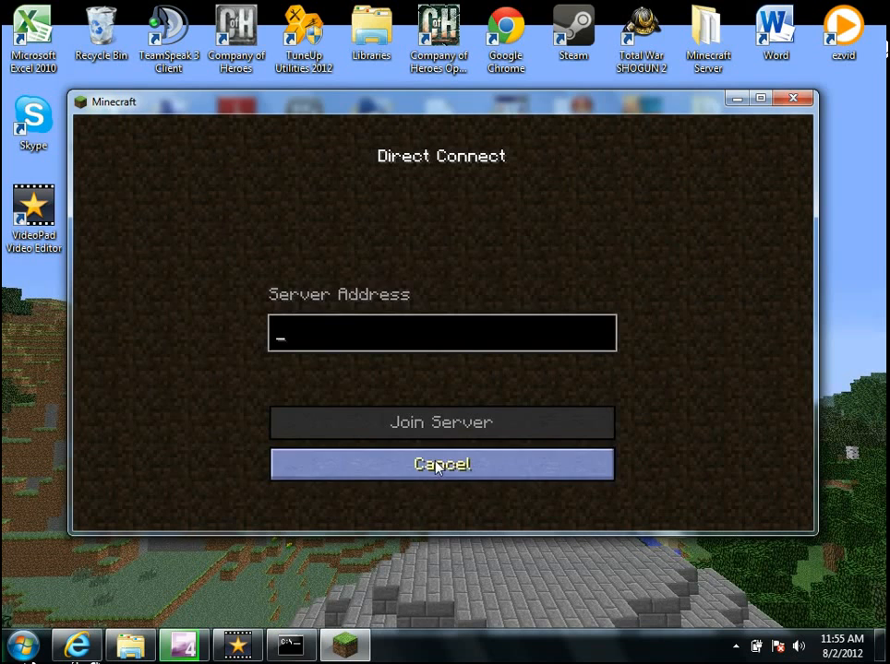
pyautogui.write('localhost')
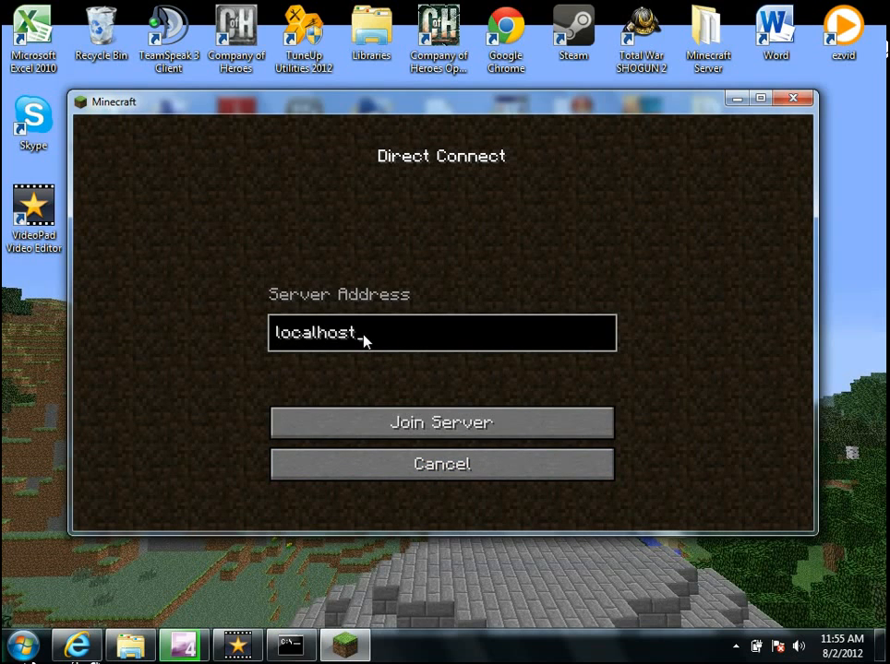
pyautogui.click(441, 421)
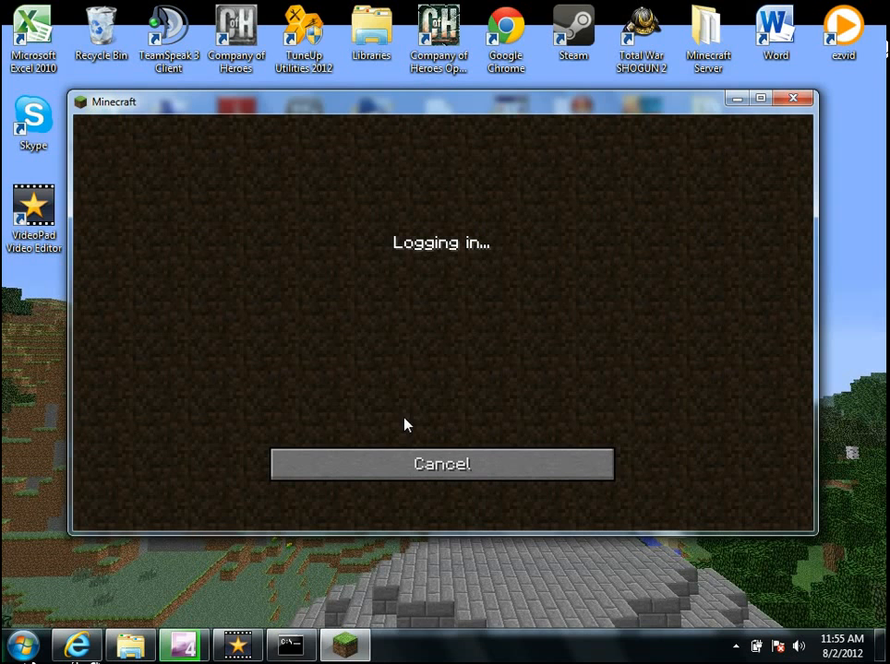
pyautogui.moveTo(413, 377)
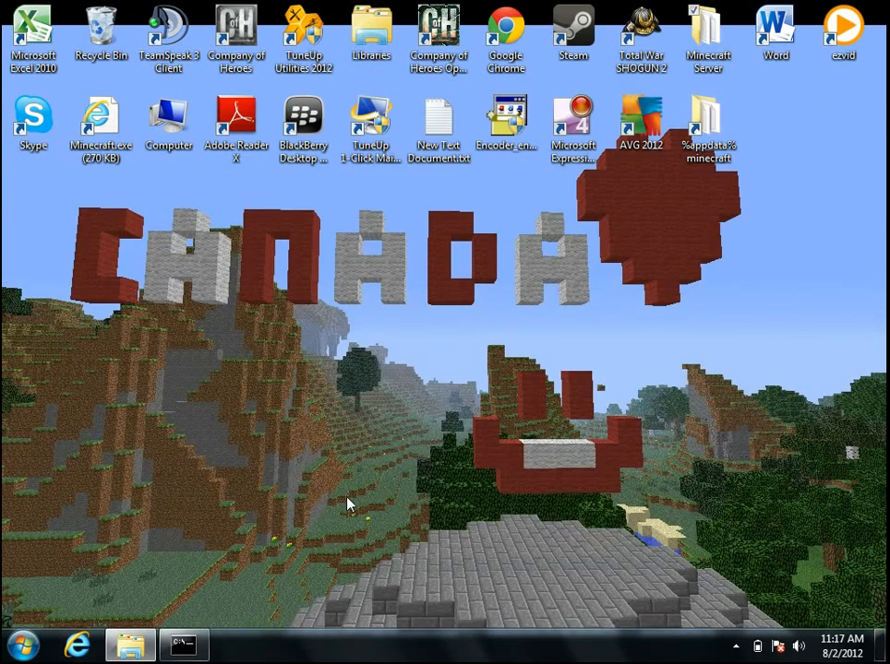
pyautogui.moveTo(207, 312)
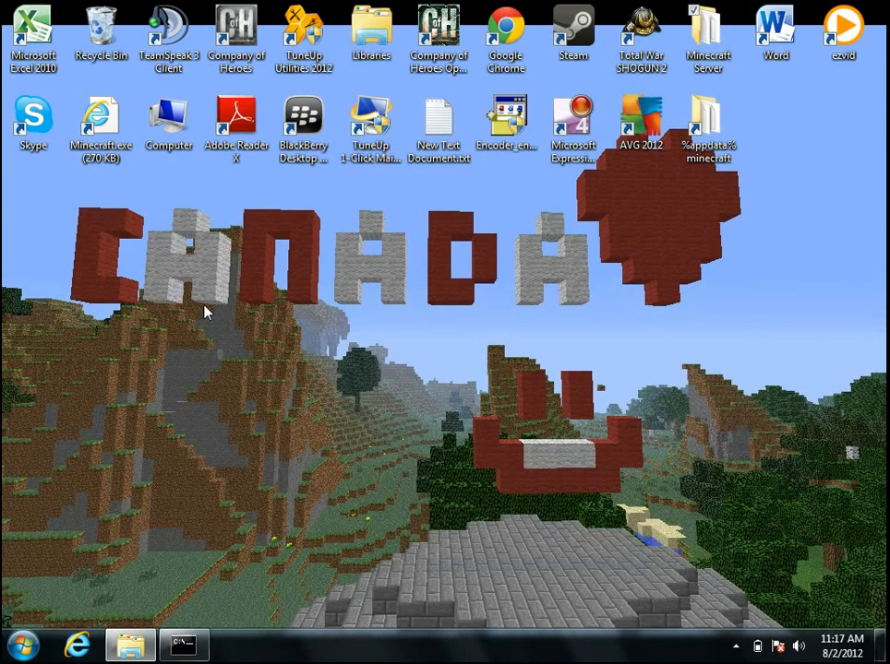
pyautogui.moveTo(74, 210)
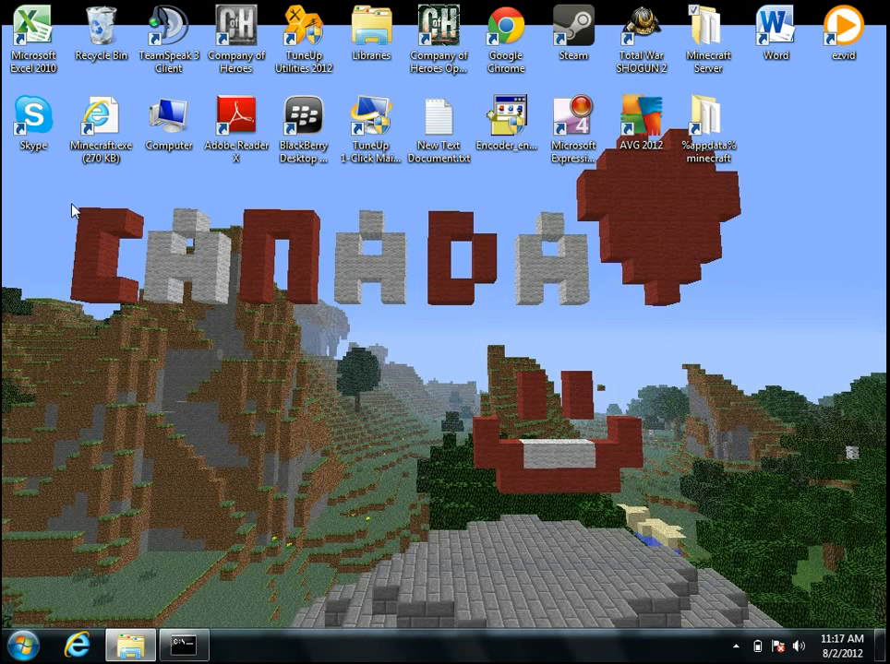
pyautogui.moveTo(74, 205); pyautogui.dragTo(609, 321)
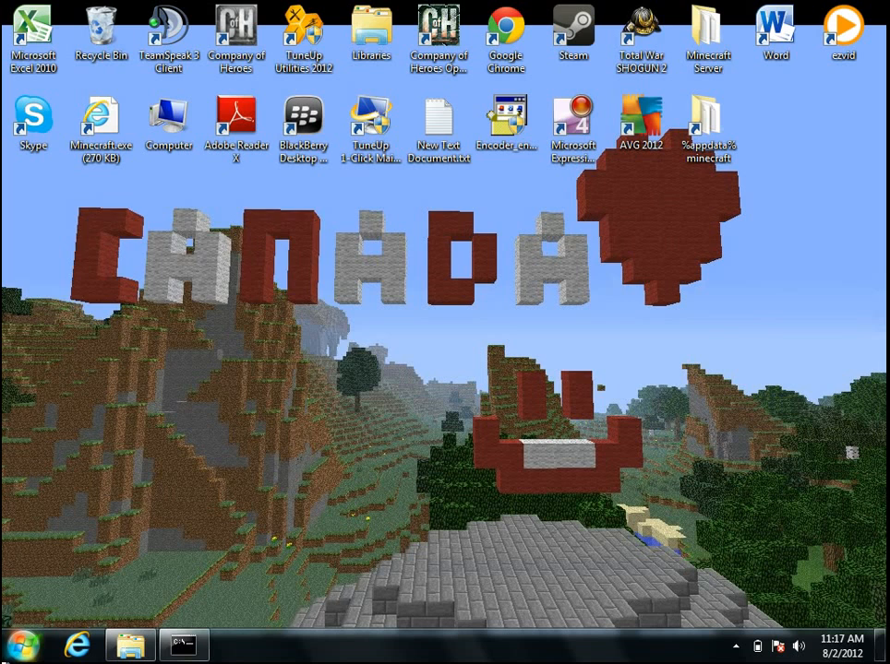
# Run ipconfig in a new Command Prompt to show IPv4 address 192.168.0.12, then switch to the browser
pyautogui.click(20, 644)
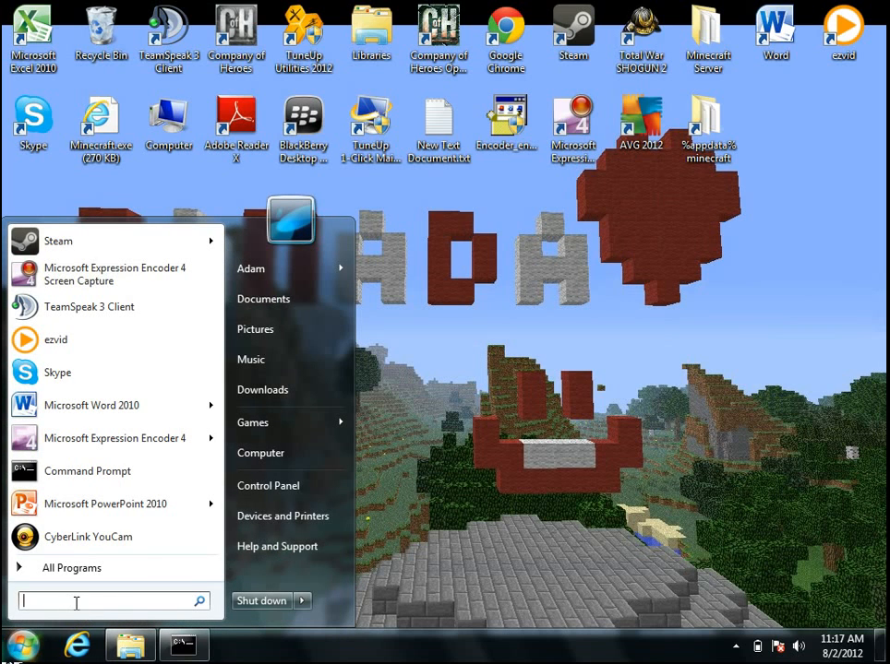
pyautogui.write('cmd')
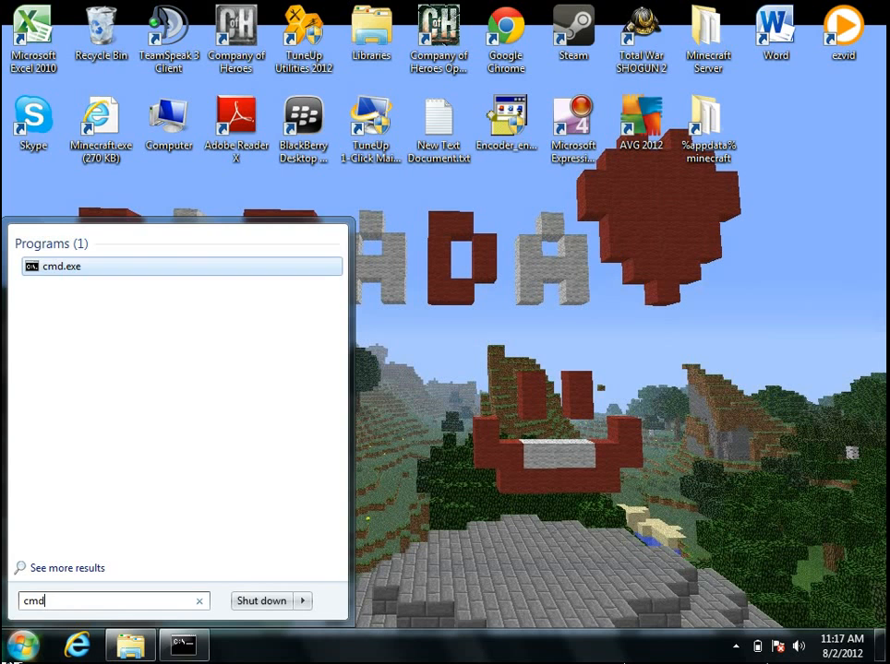
pyautogui.click(63, 266)
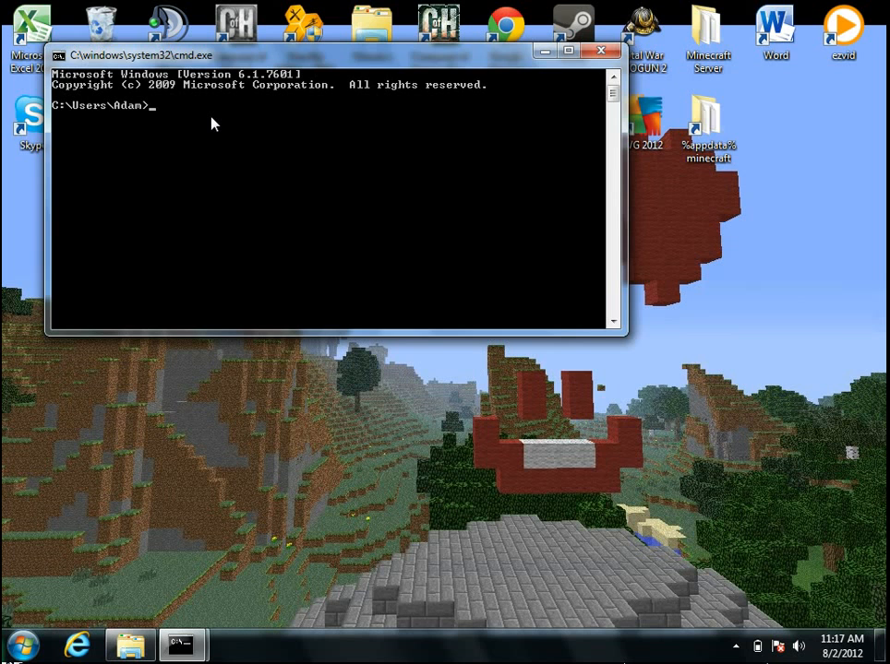
pyautogui.write('ipconfig')
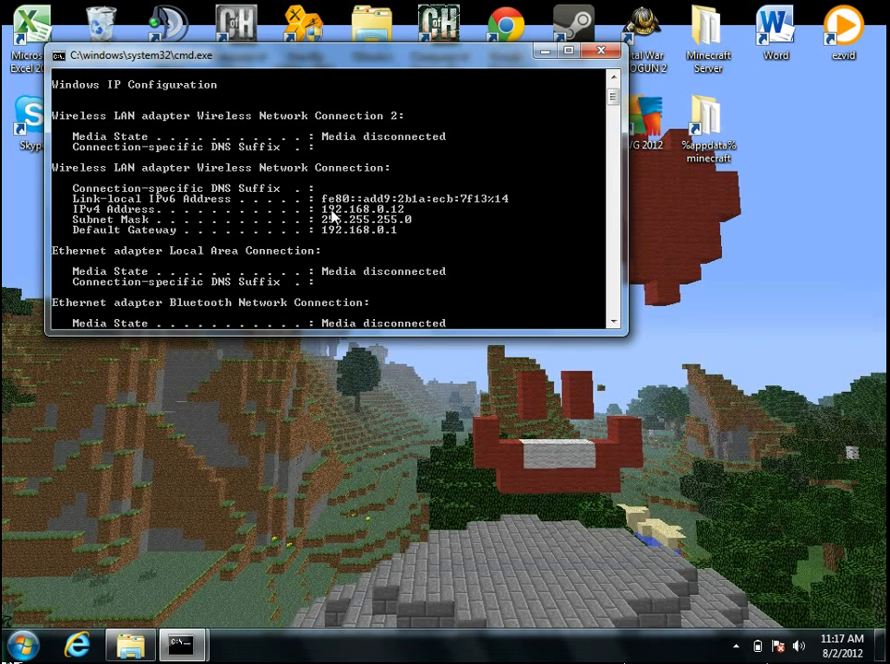
pyautogui.moveTo(351, 236)
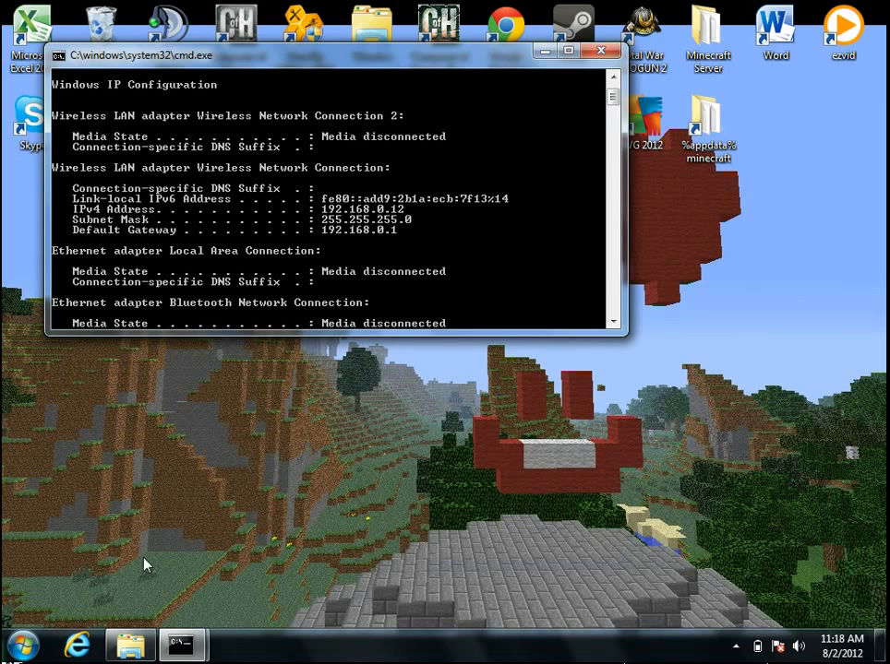
pyautogui.click(78, 644)
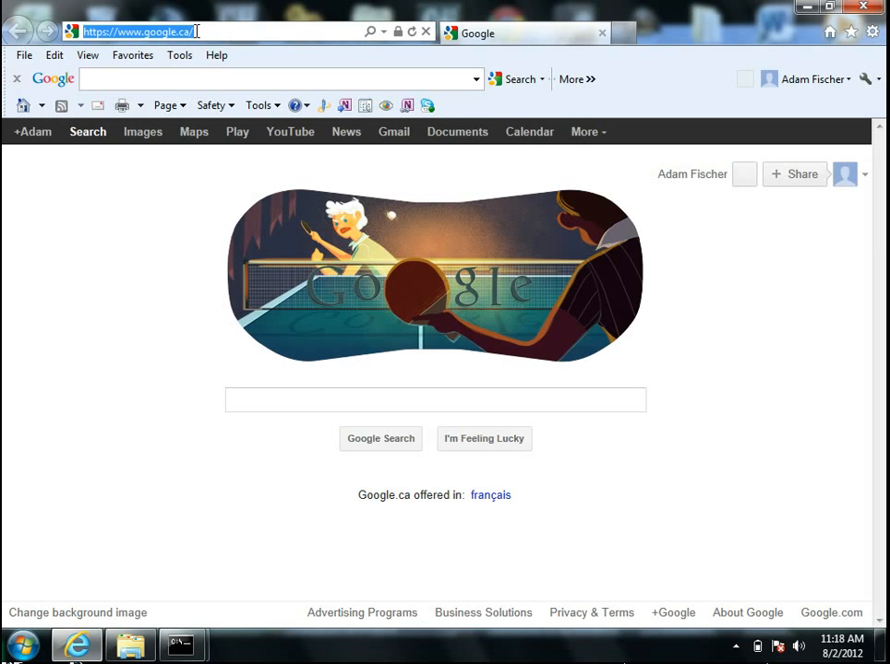
# Sign in to the Cisco router at 192.168.0.1 with its username and password, reaching Gateway Status
pyautogui.write('192.168.0.1/')
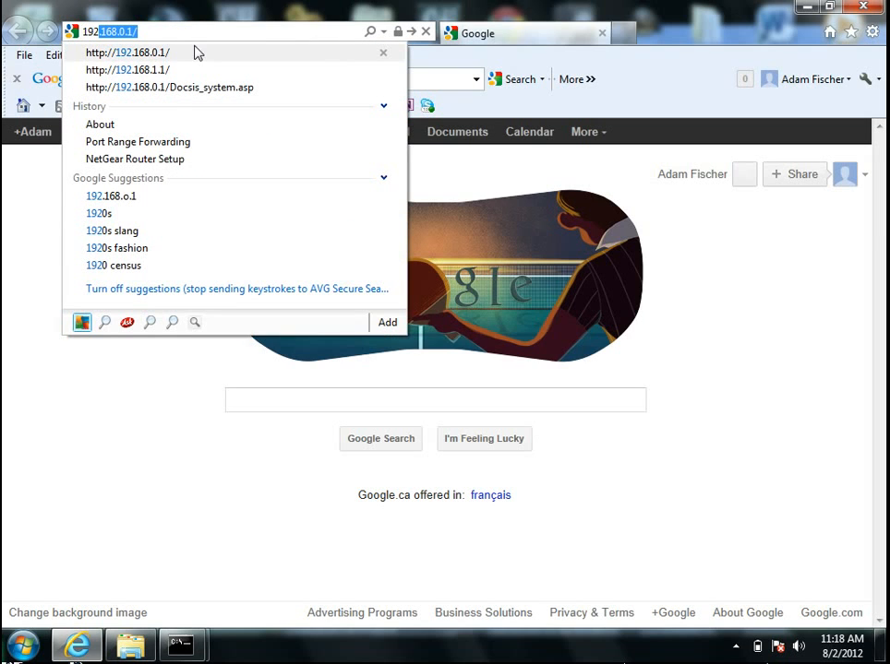
pyautogui.moveTo(177, 57)
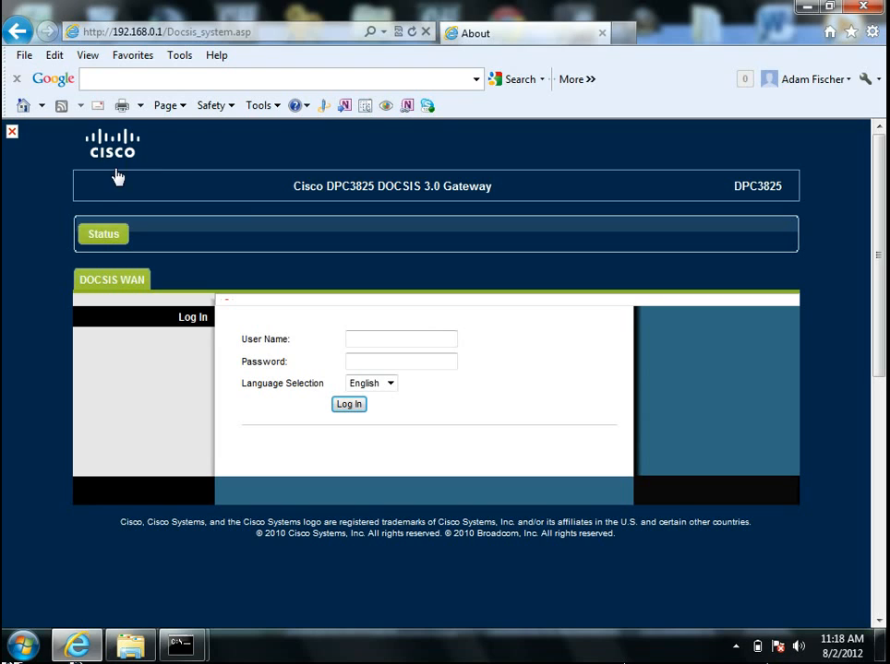
pyautogui.click(400, 340)
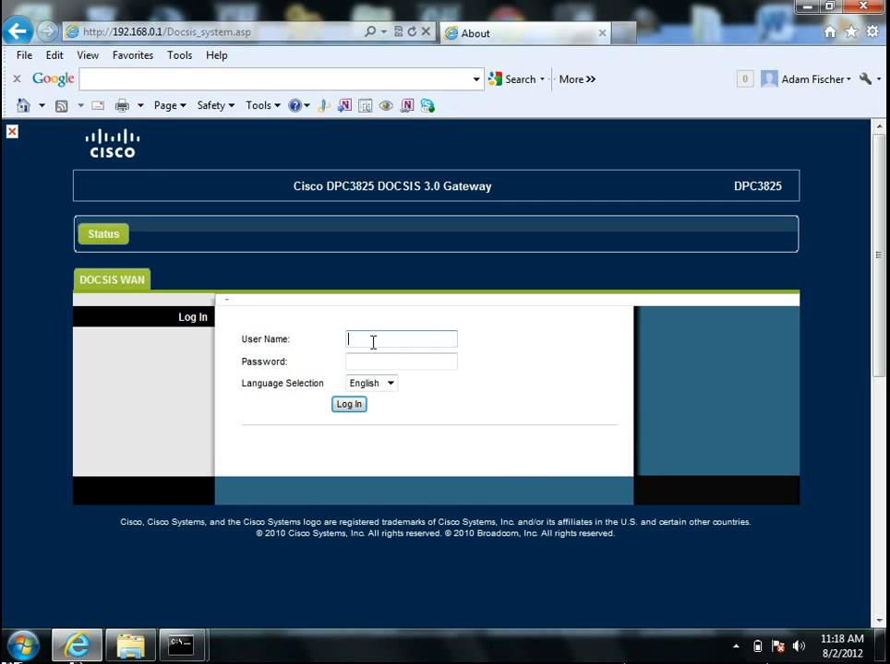
pyautogui.write('cusadmin')
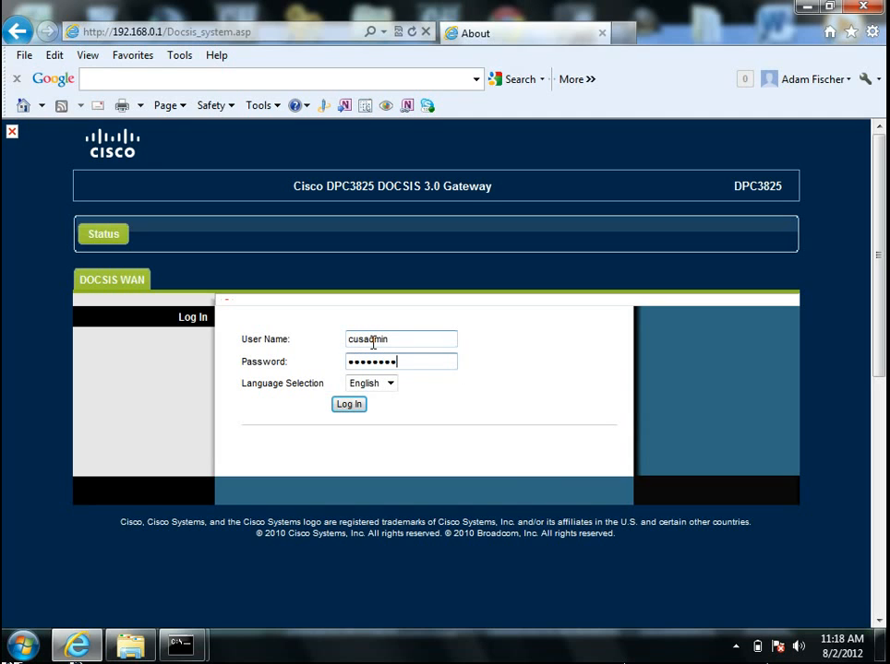
pyautogui.click(347, 404)
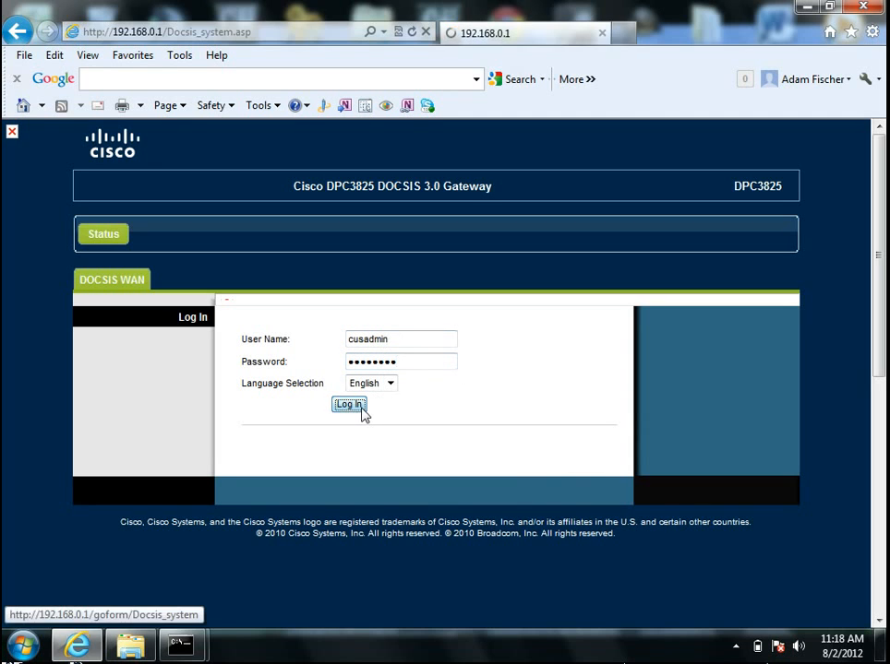
pyautogui.click(349, 407)
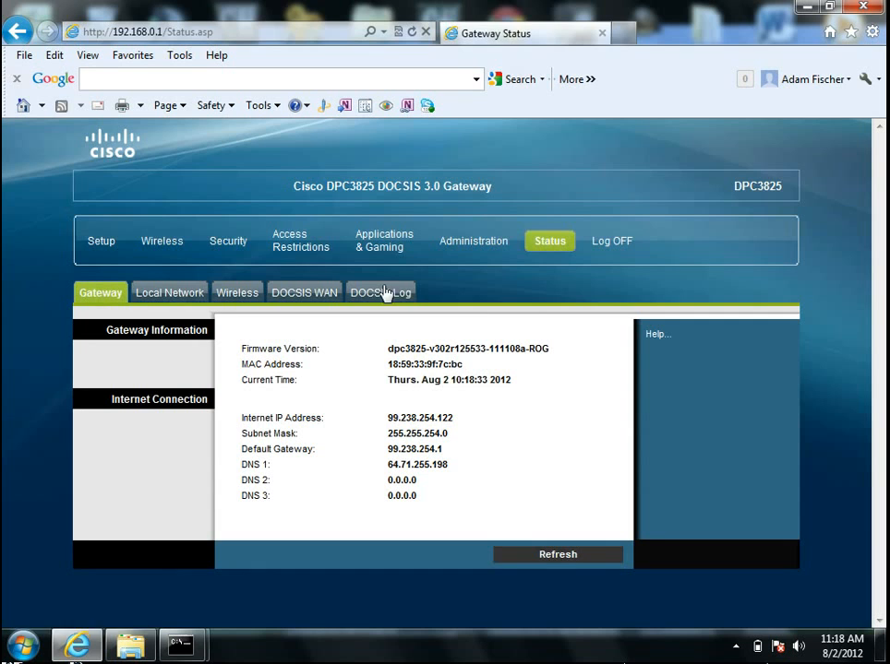
pyautogui.moveTo(454, 279)
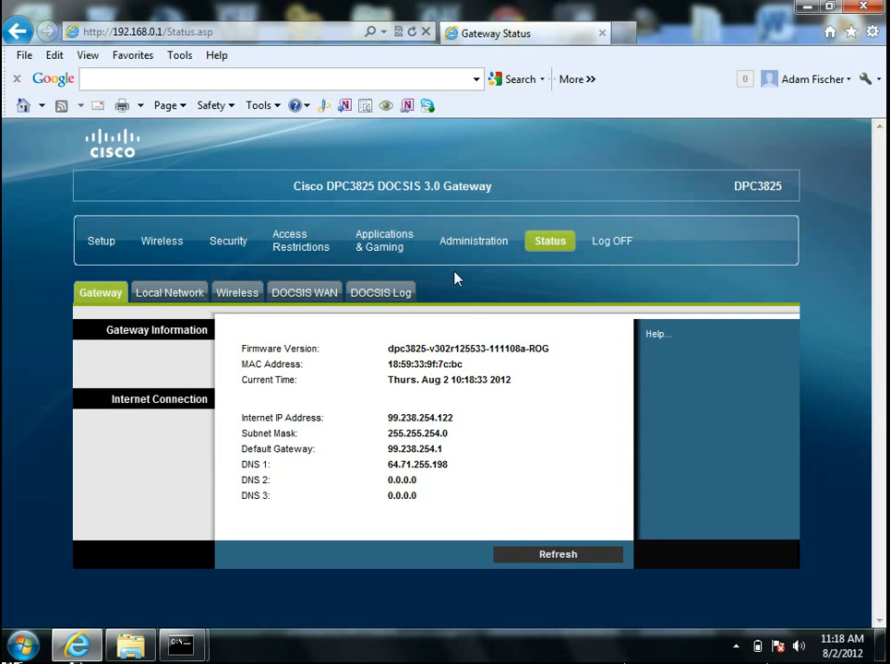
# Show Applications & Gaming > Port Range Forwarding with port 25565 rules, then bring back the ipconfig window
pyautogui.click(384, 240)
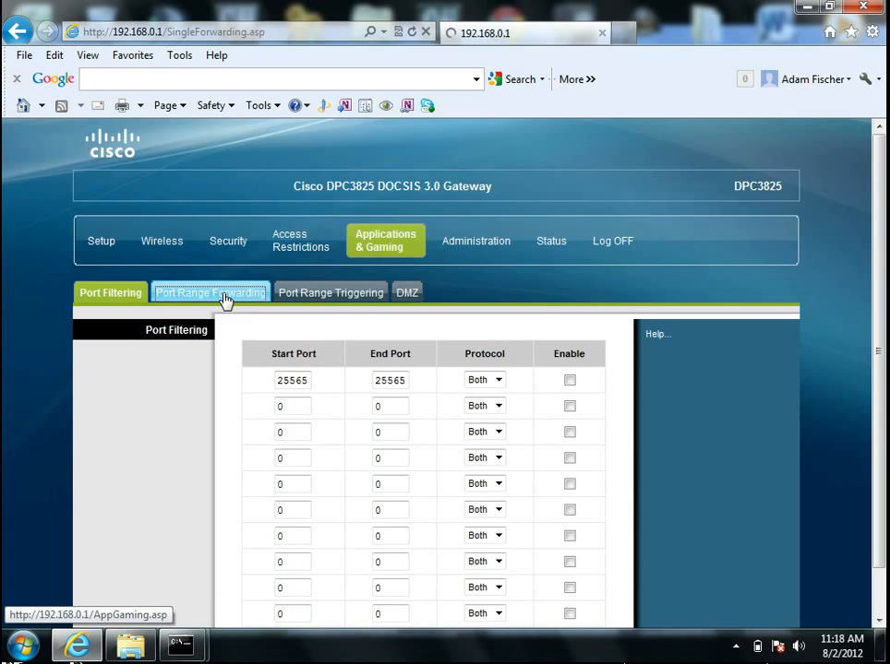
pyautogui.click(211, 292)
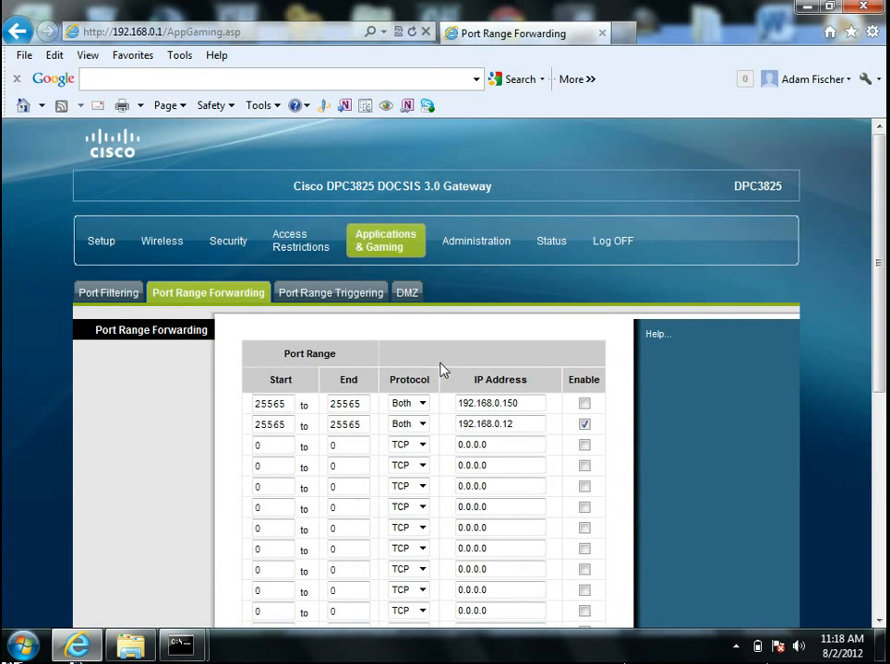
pyautogui.click(500, 423)
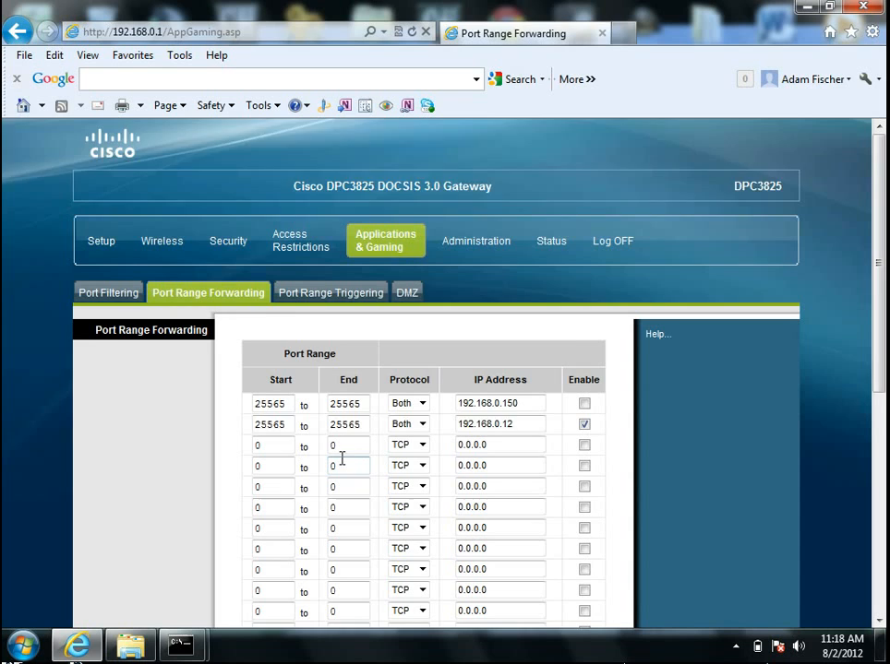
pyautogui.scroll(-3)
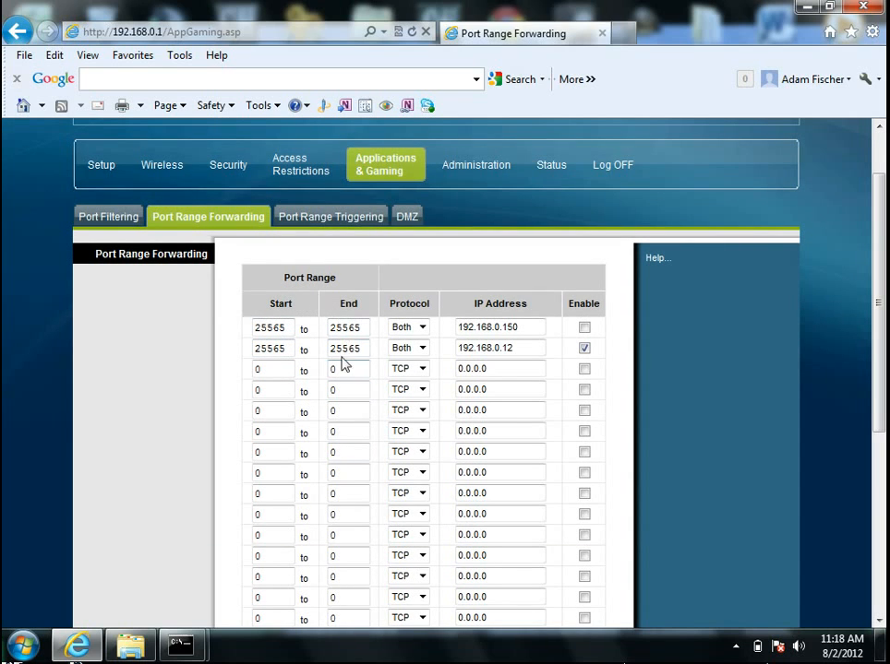
pyautogui.click(420, 347)
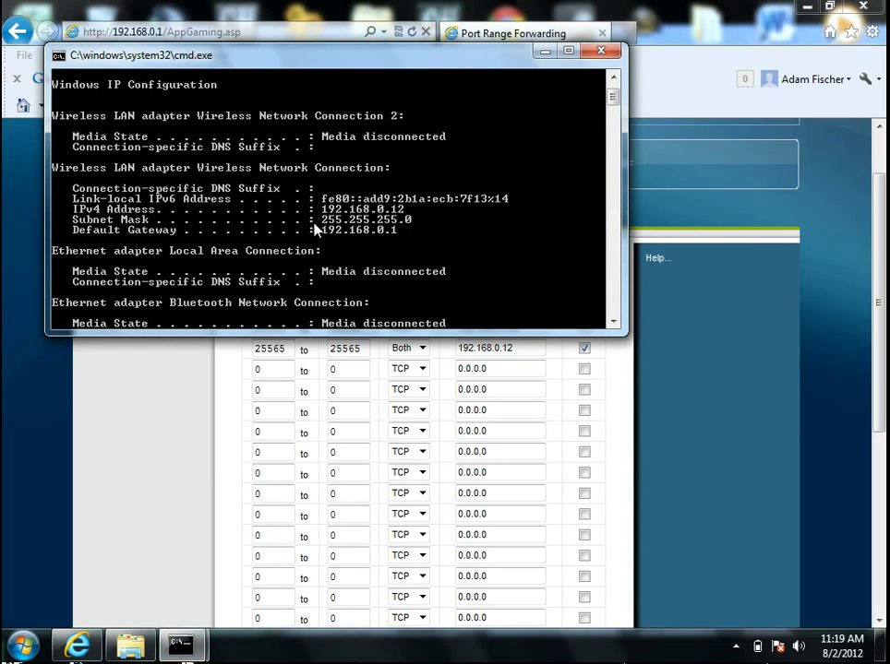
pyautogui.moveTo(383, 236)
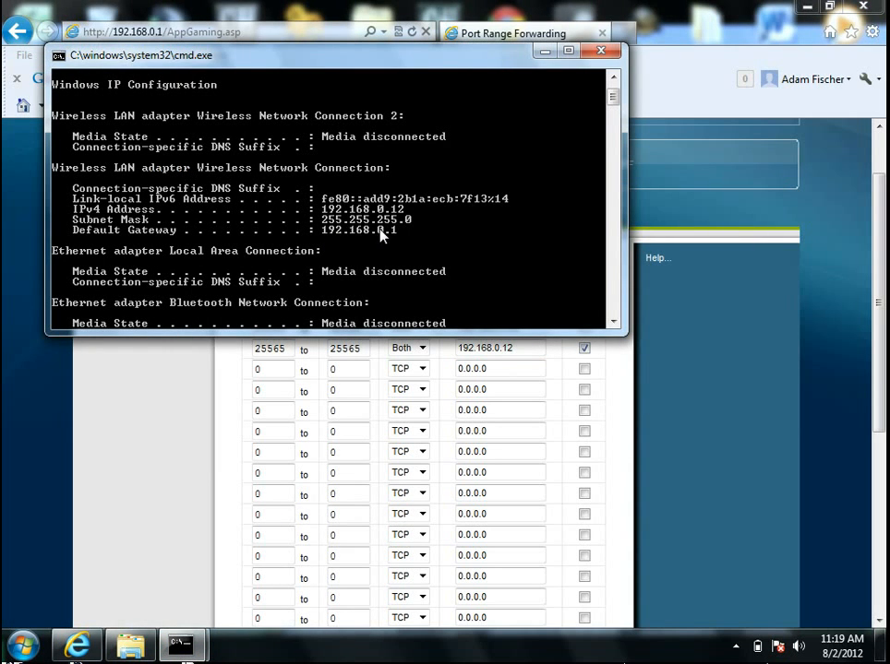
pyautogui.moveTo(339, 241)
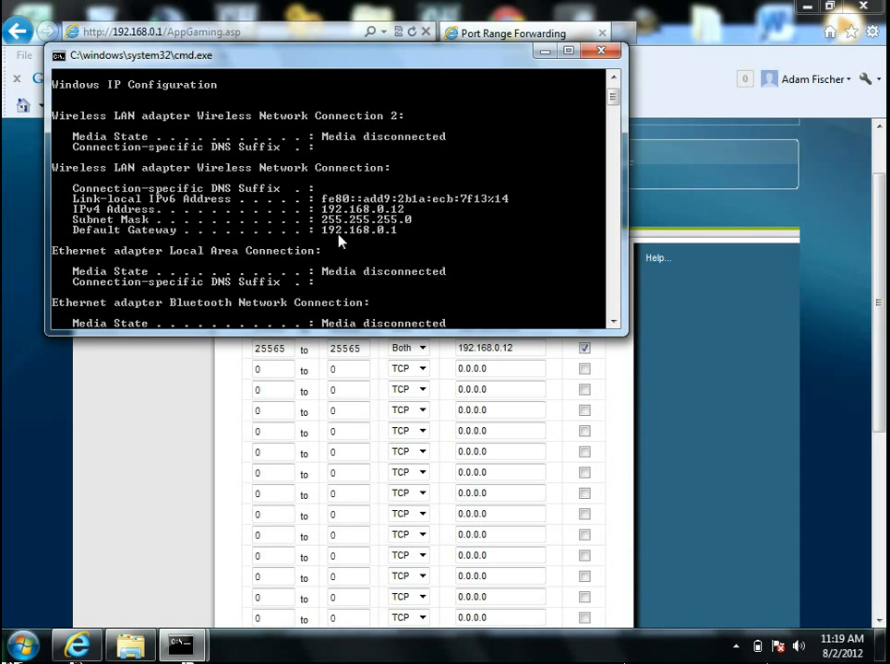
pyautogui.moveTo(390, 238)
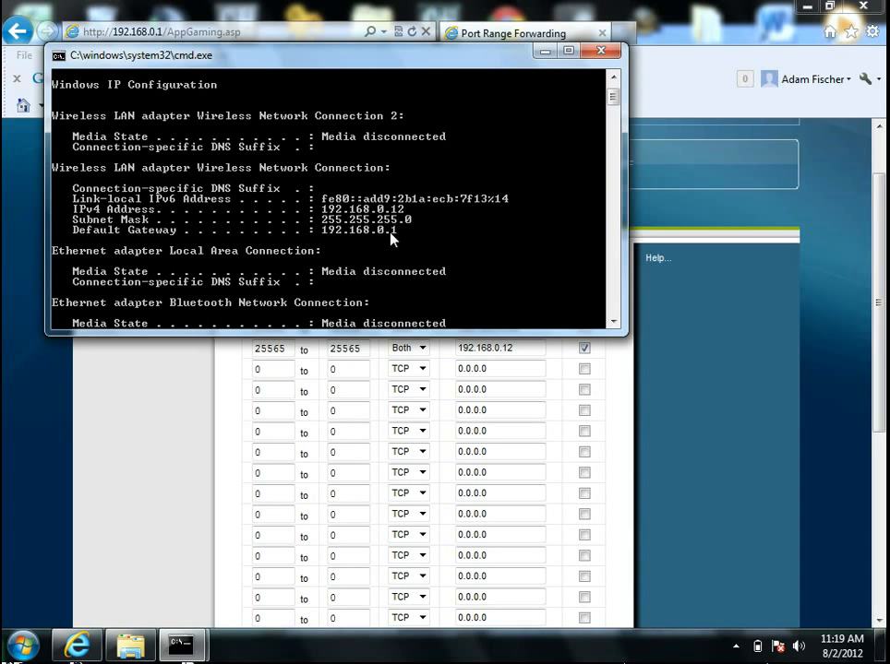
pyautogui.moveTo(341, 238)
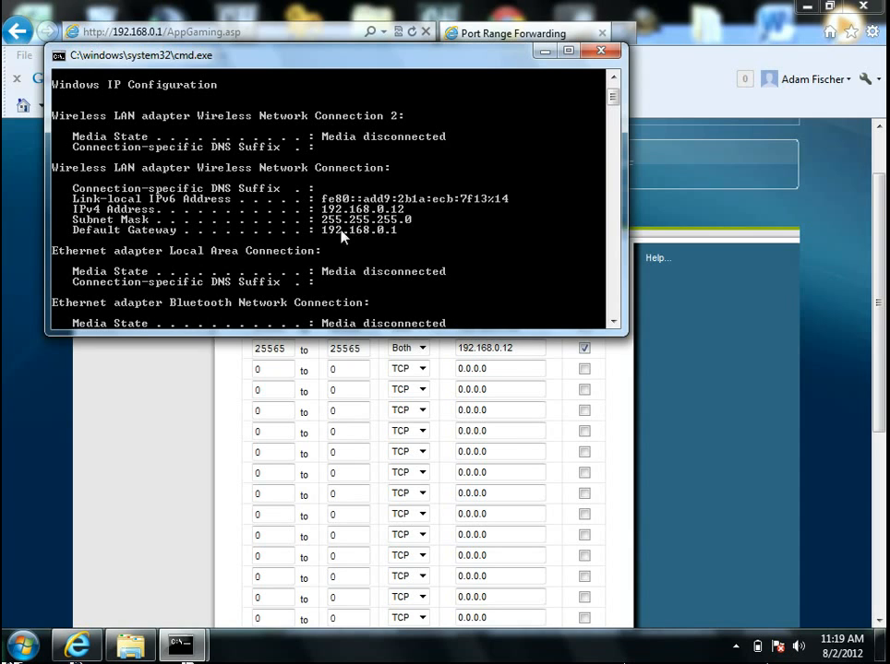
pyautogui.moveTo(402, 273)
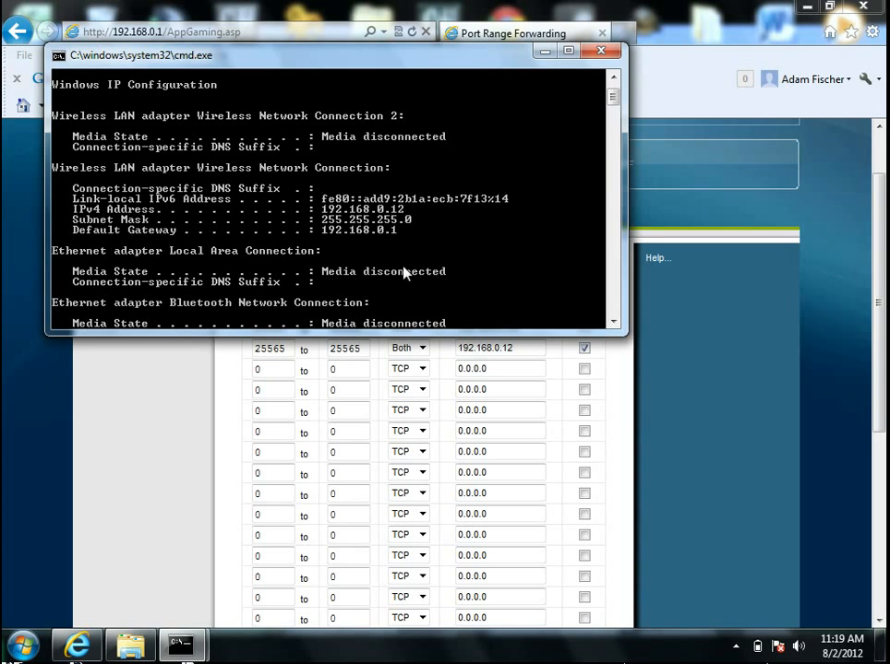
# Check the IPv4 address 192.168.0.12 in ipconfig and bring the port forwarding page forward
pyautogui.click(496, 347)
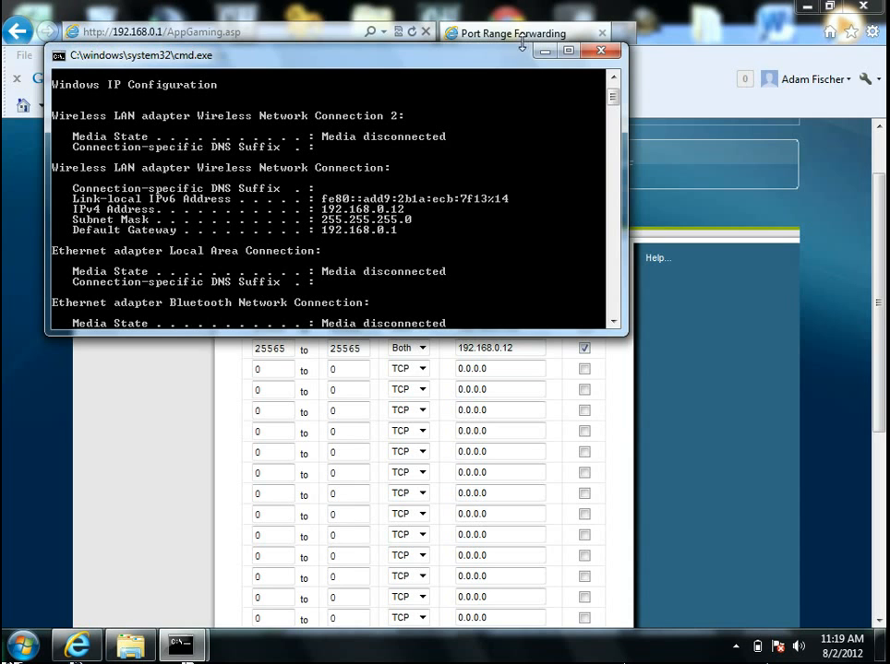
pyautogui.click(602, 51)
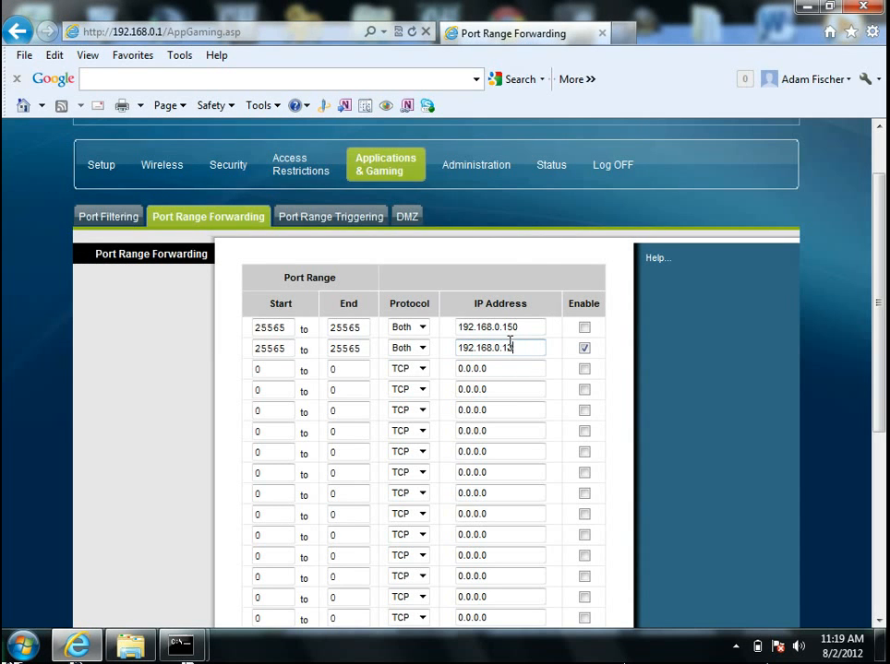
# Save the Port Range Forwarding settings so the 25565 rules are applied
pyautogui.scroll(-3)
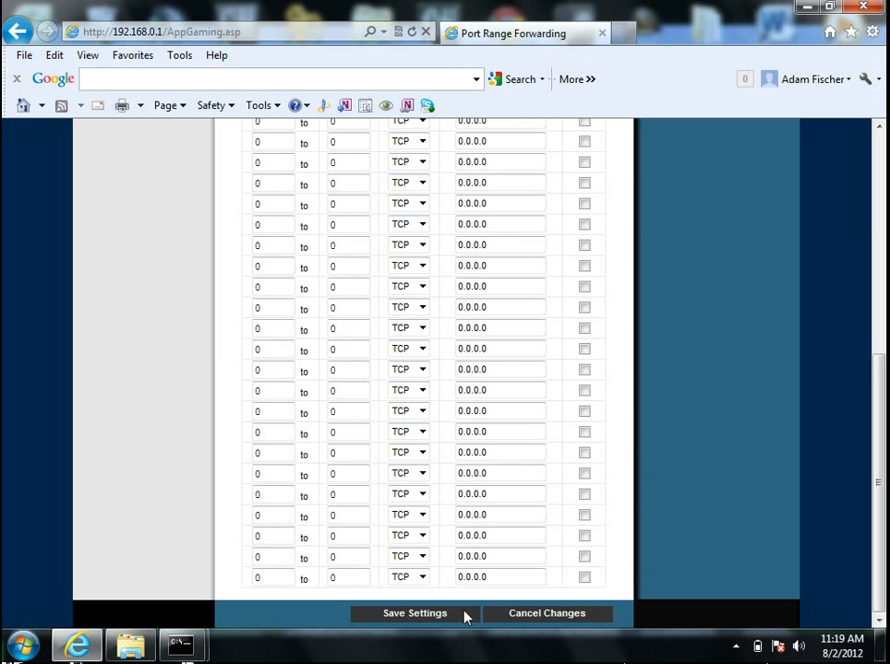
pyautogui.click(413, 613)
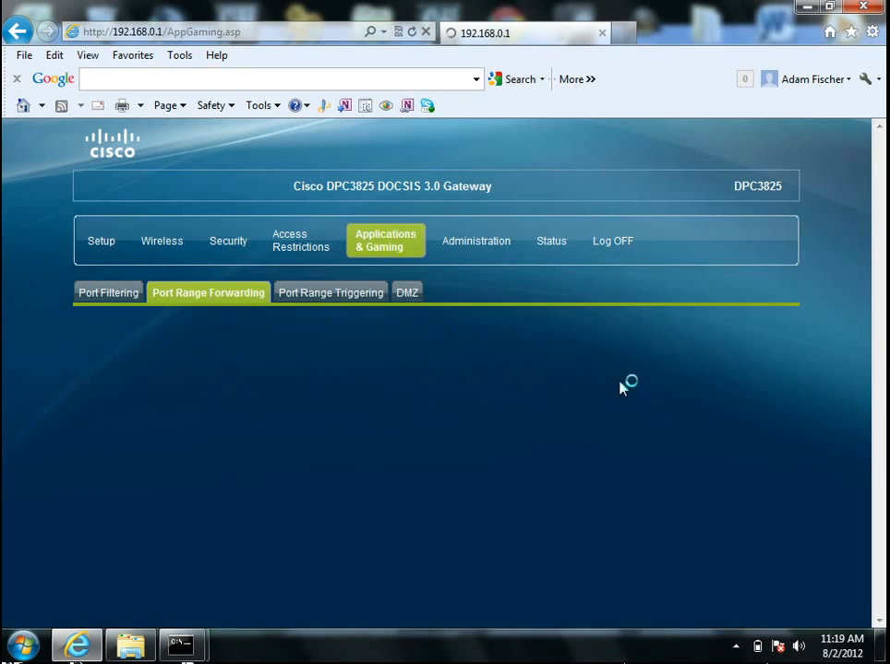
pyautogui.click(206, 291)
pyautogui.write('www.')
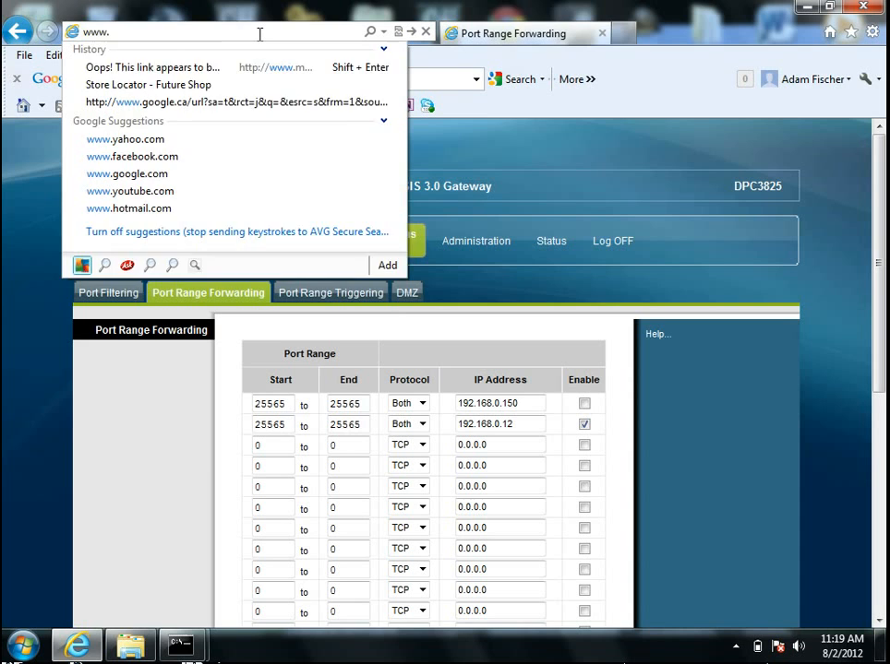
# Look up the public IP on ipchicken.com, then minimize the browser to the desktop
pyautogui.write('ipchicken.com/')
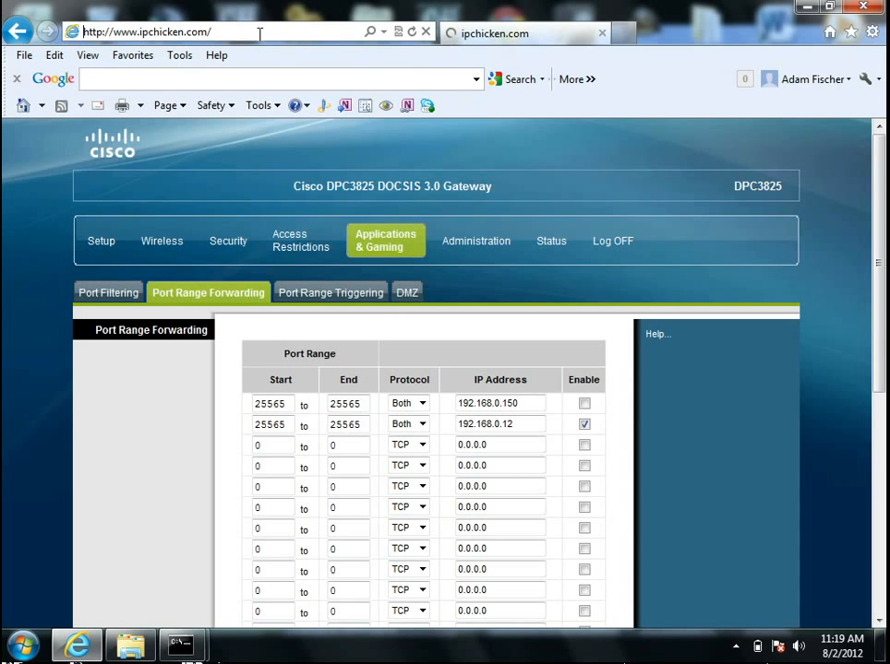
pyautogui.click(517, 33)
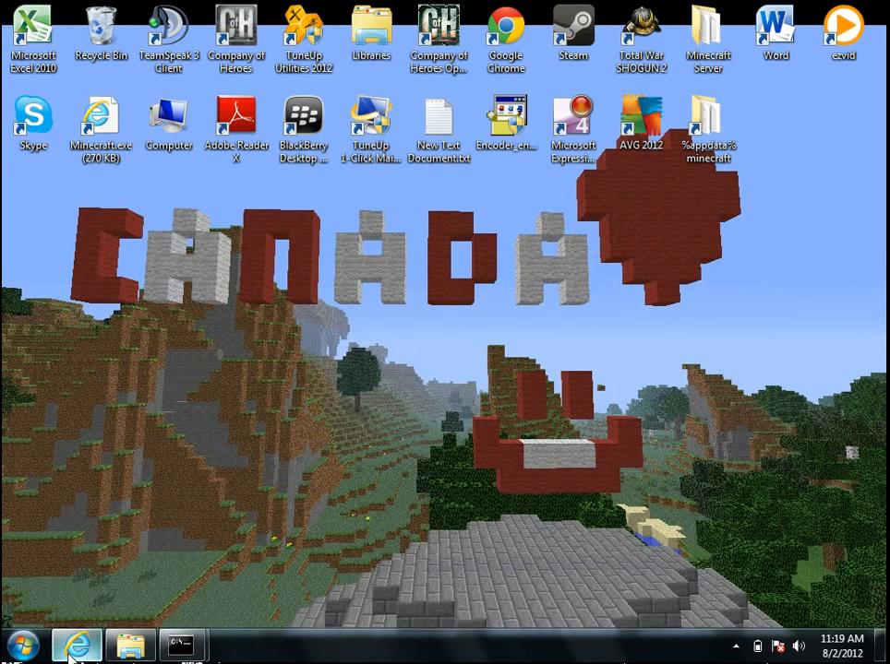
# Edit server.properties so the motd reads 'i like chicken'
pyautogui.click(100, 120)
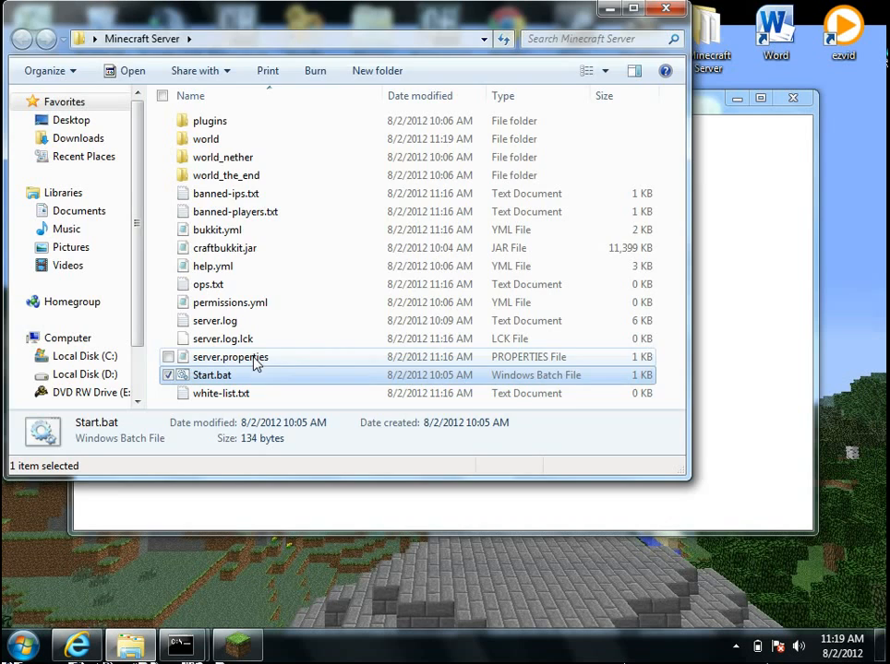
pyautogui.doubleClick(231, 358)
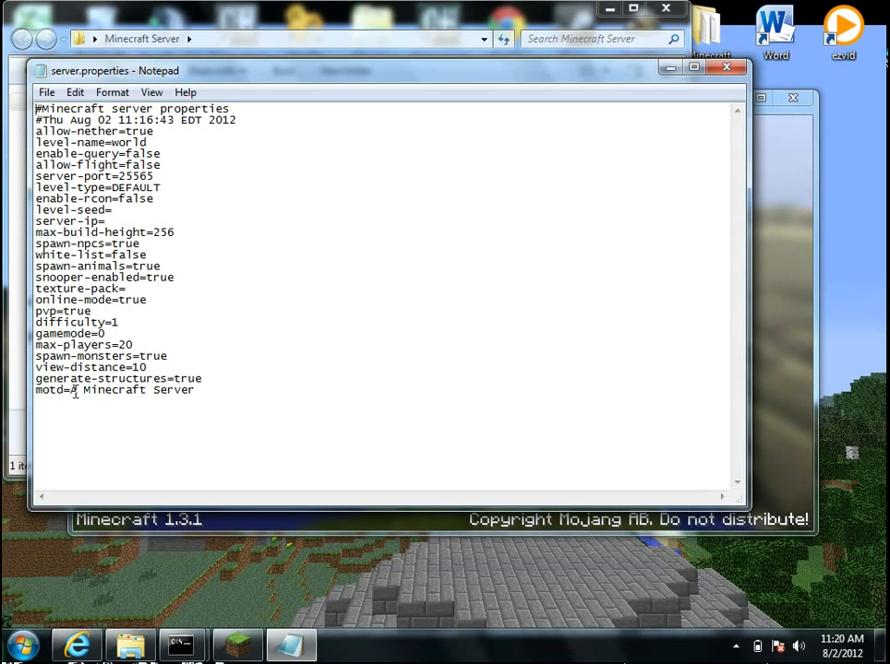
pyautogui.write('i li')
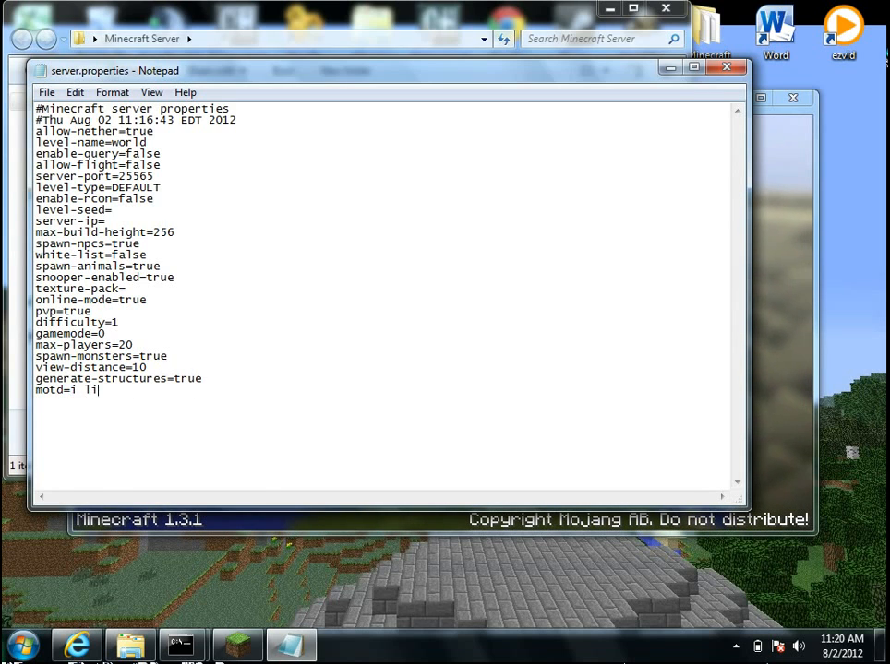
pyautogui.write('ke chicken')
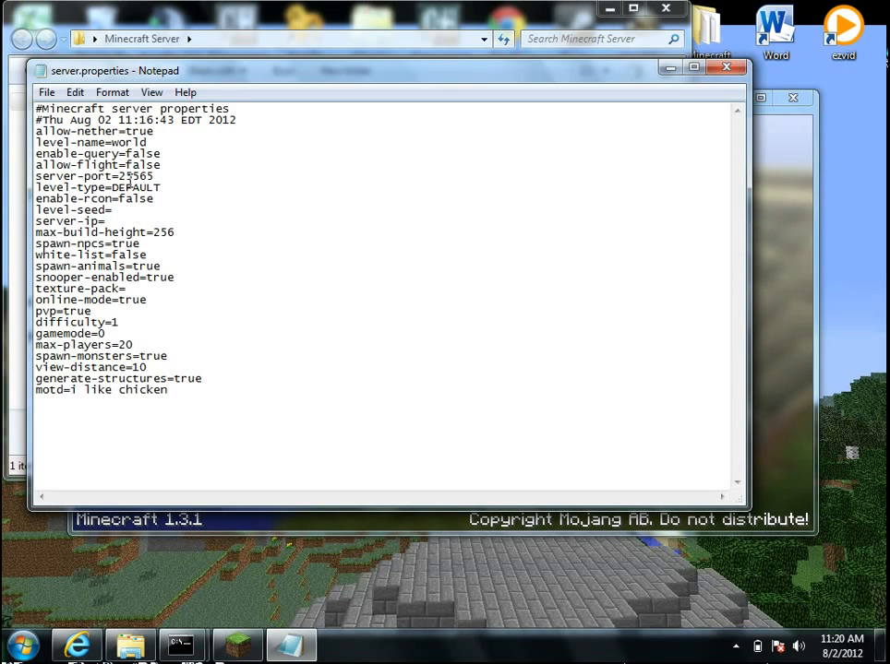
pyautogui.click(727, 67)
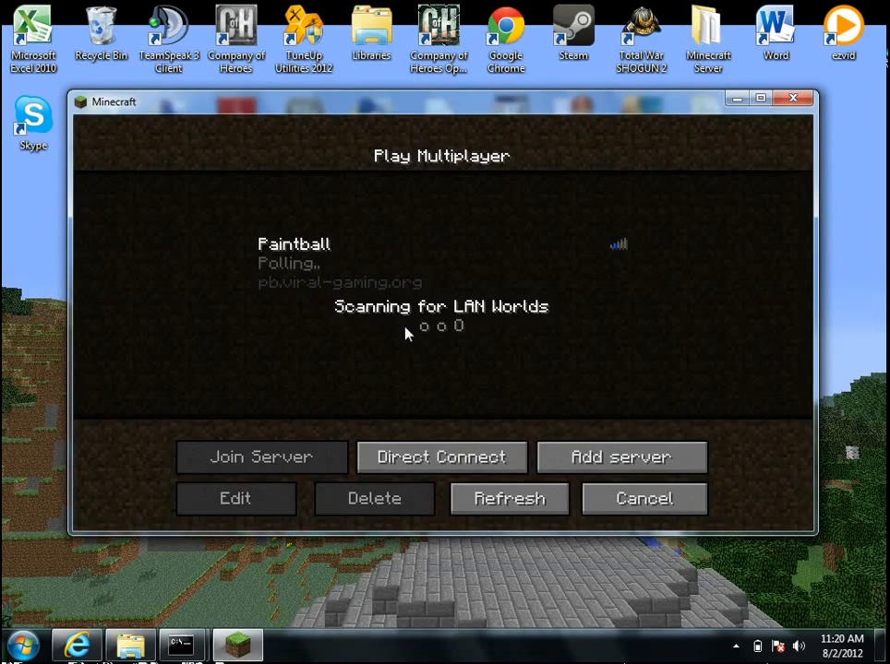
# Add a new multiplayer server entry and name it 'My server'
pyautogui.click(234, 498)
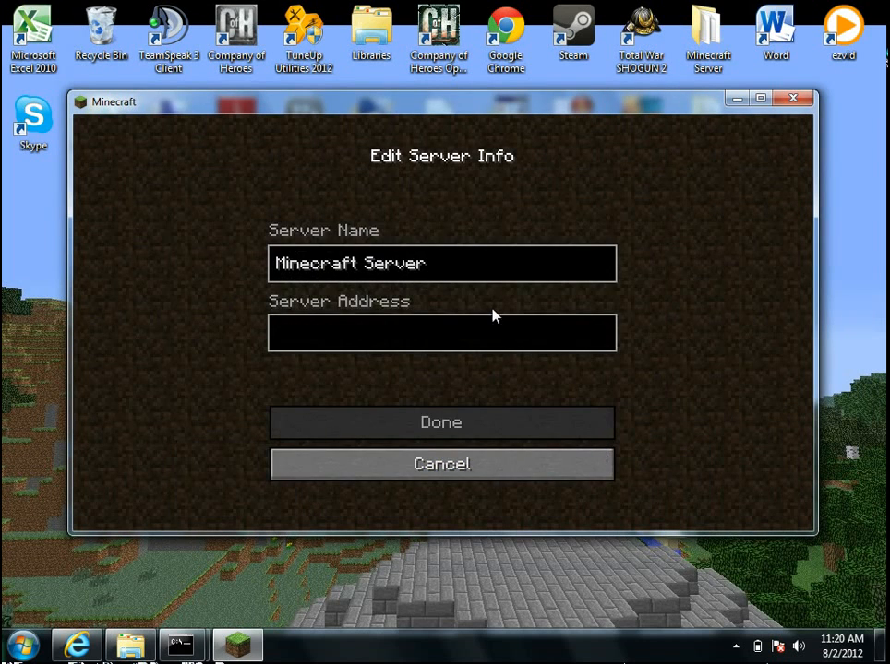
pyautogui.press('Backspace')
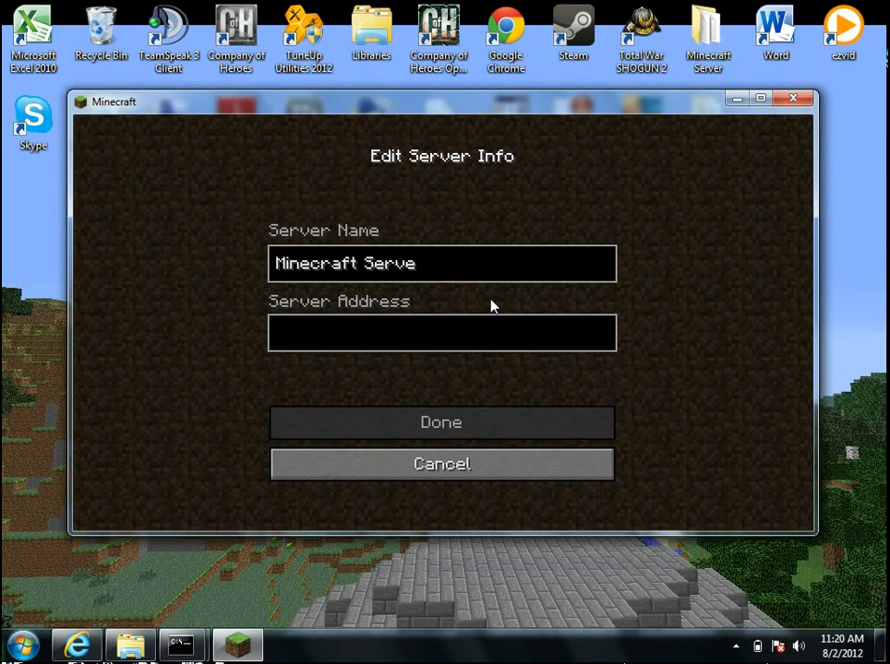
pyautogui.write('M')
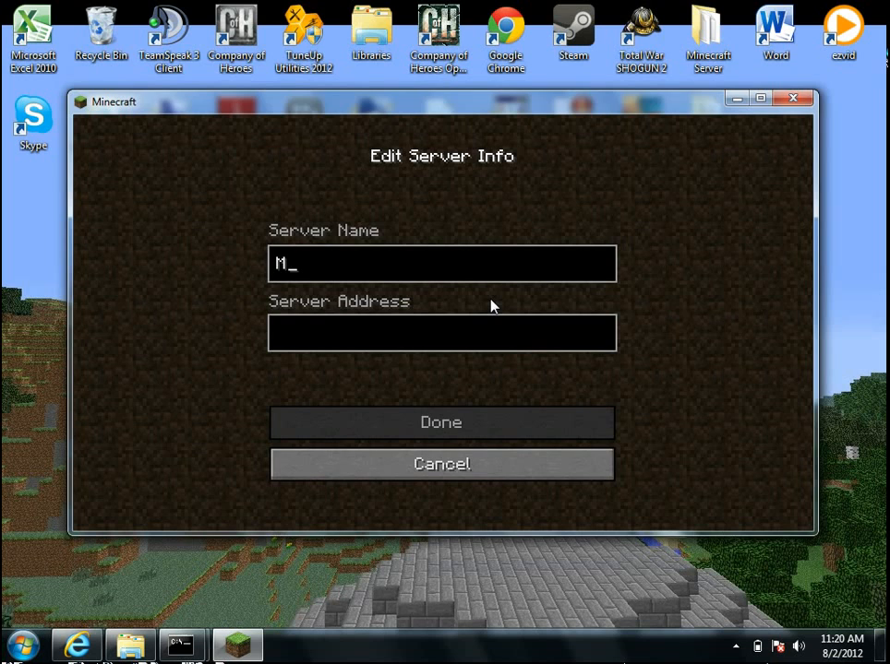
pyautogui.write('y sev')
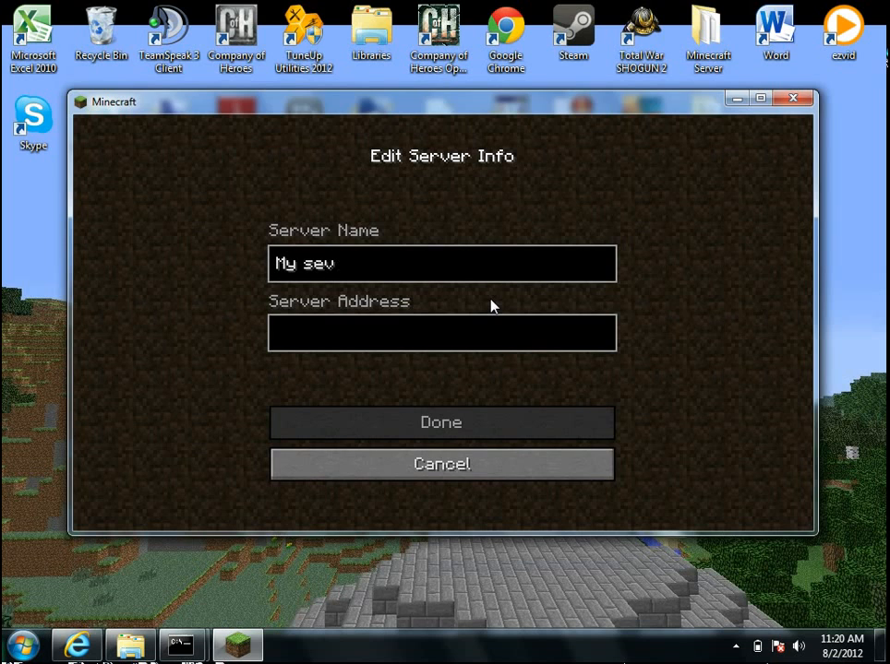
pyautogui.write('er')
pyautogui.write('99.238.2')
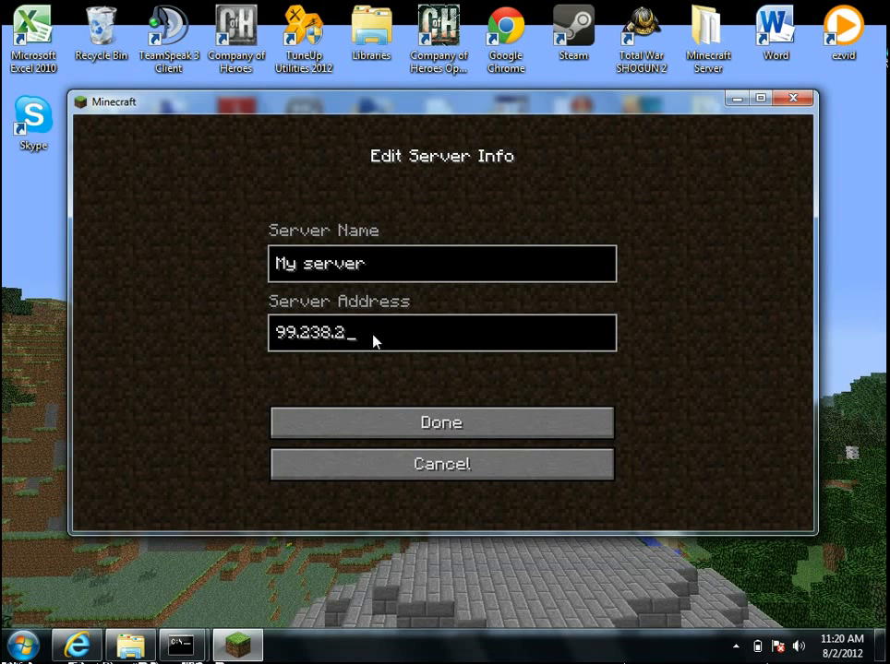
# Point the entry to 99.238.254.122:25565, save it and join My server
pyautogui.write('54.182')
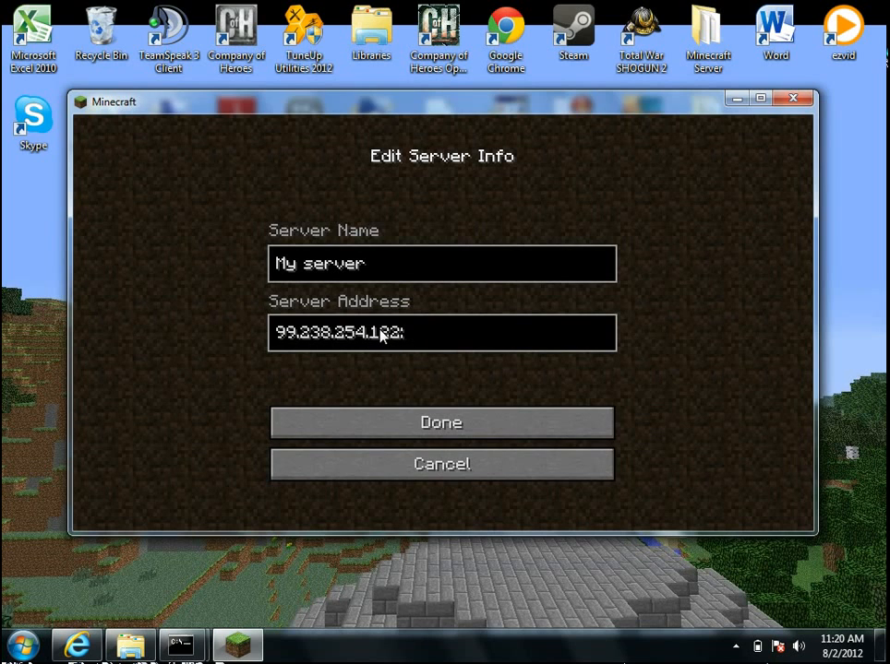
pyautogui.write(':25565')
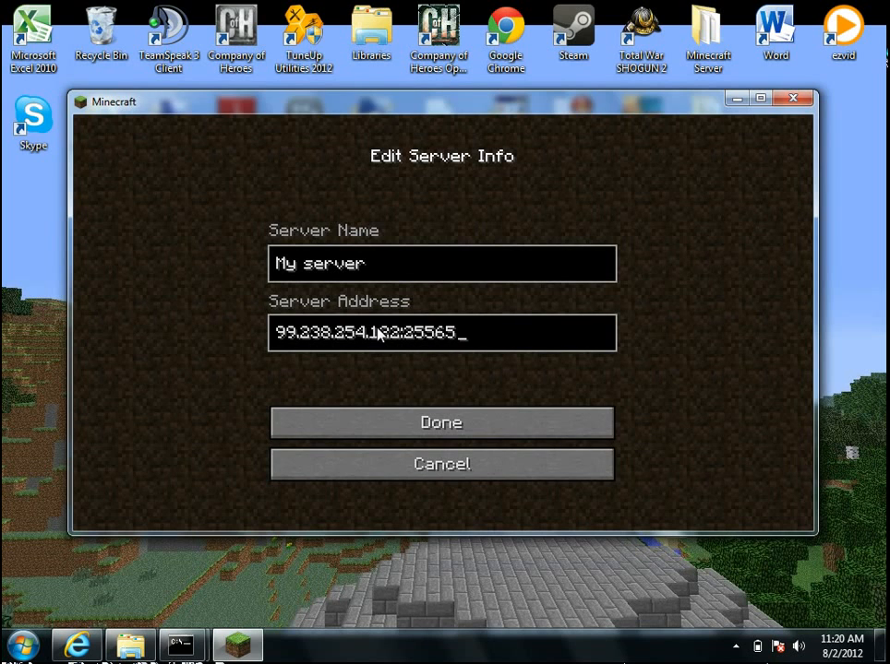
pyautogui.click(441, 423)
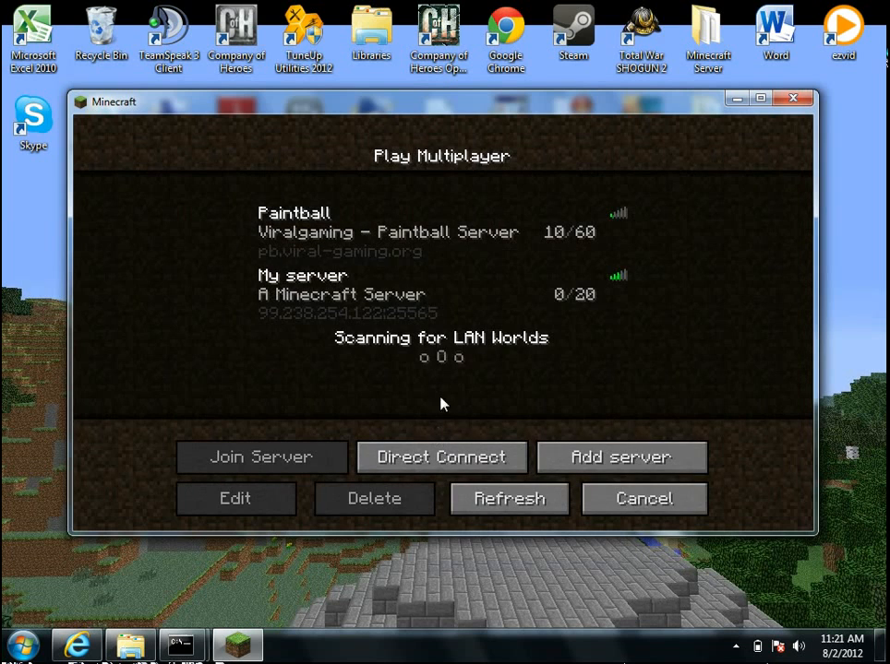
pyautogui.moveTo(369, 304)
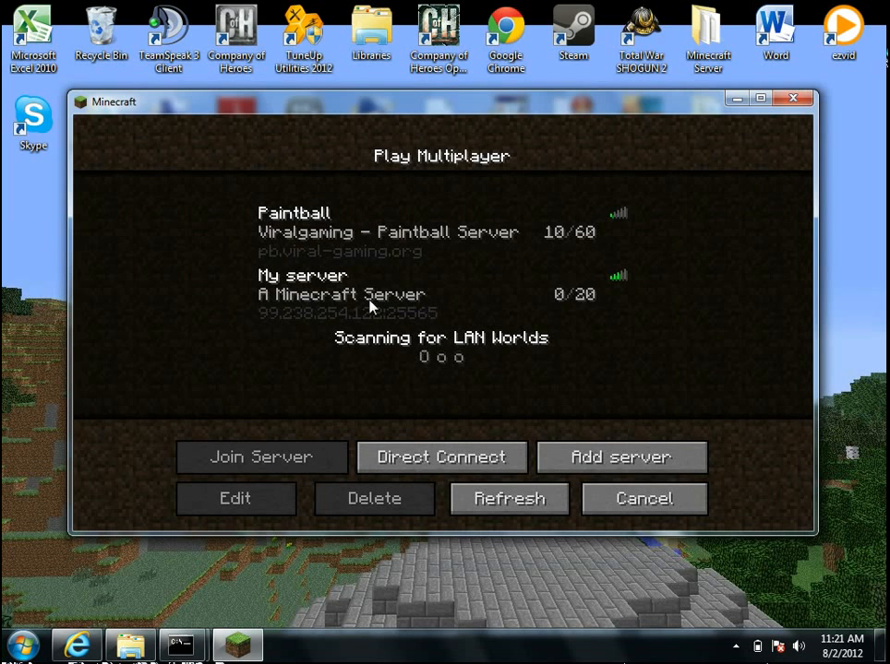
pyautogui.click(369, 294)
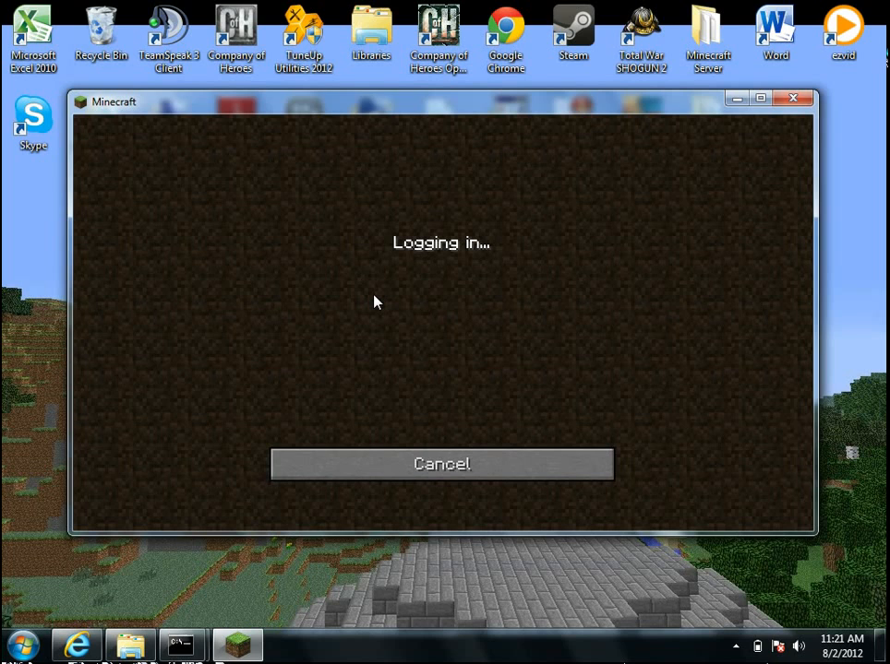
pyautogui.moveTo(469, 319)
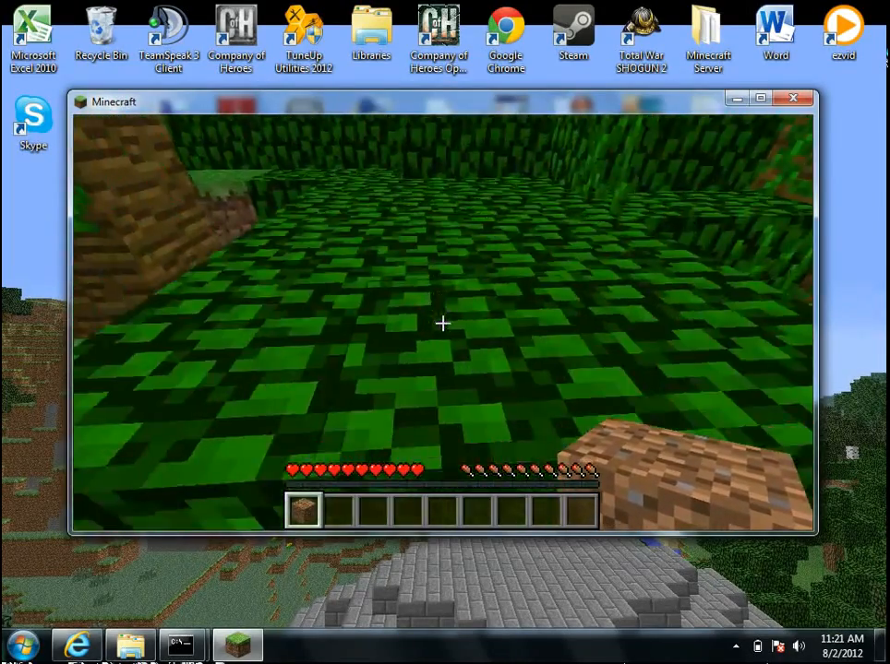
pyautogui.moveTo(443, 323)
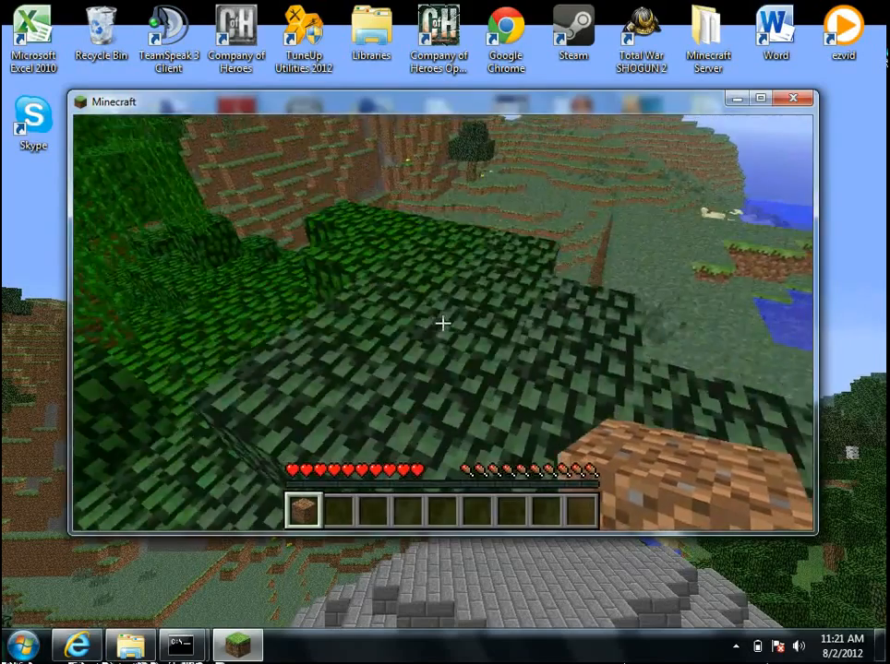
pyautogui.moveTo(443, 323)
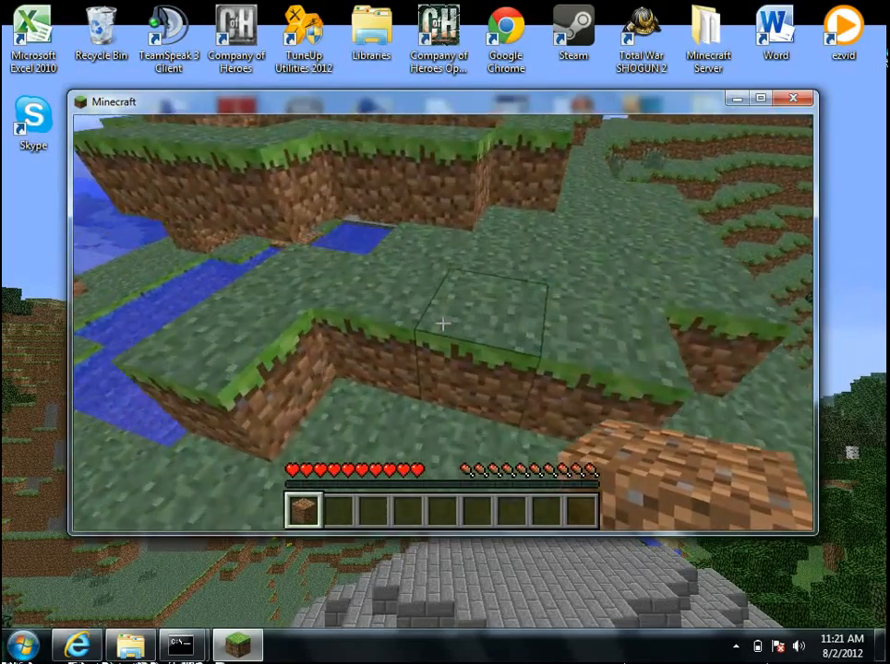
pyautogui.moveTo(443, 323)
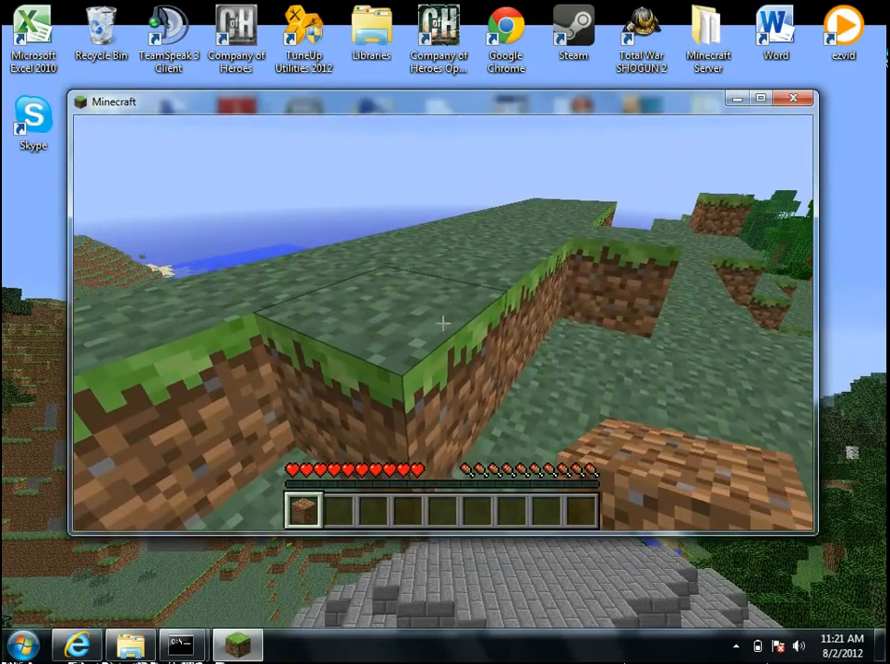